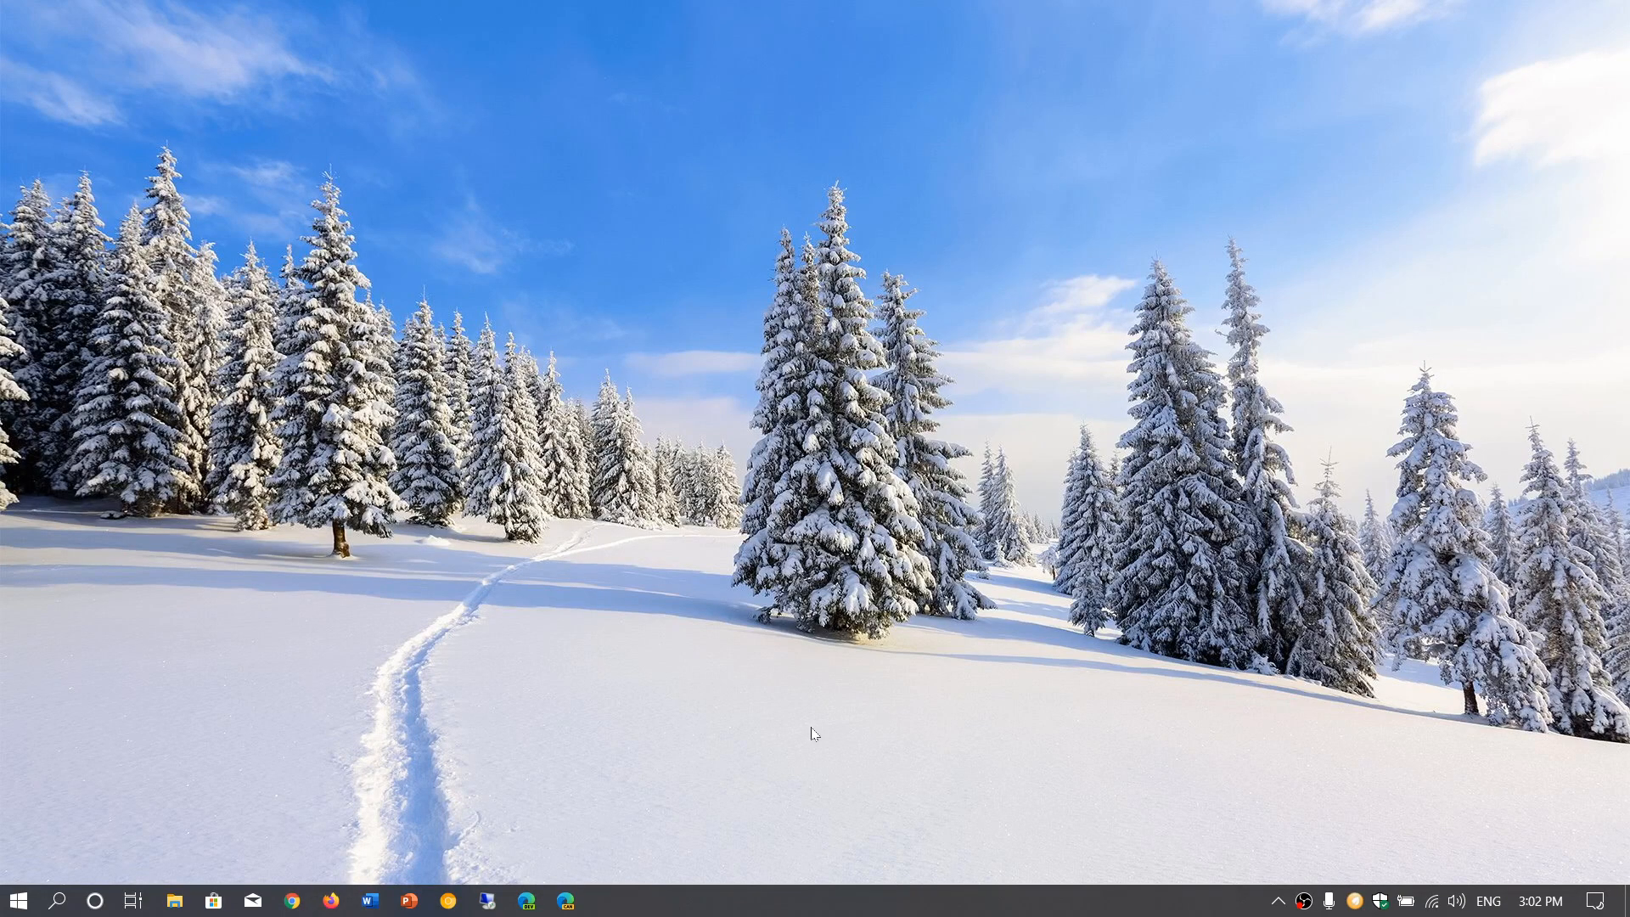
pyautogui.moveTo(1613, 901)
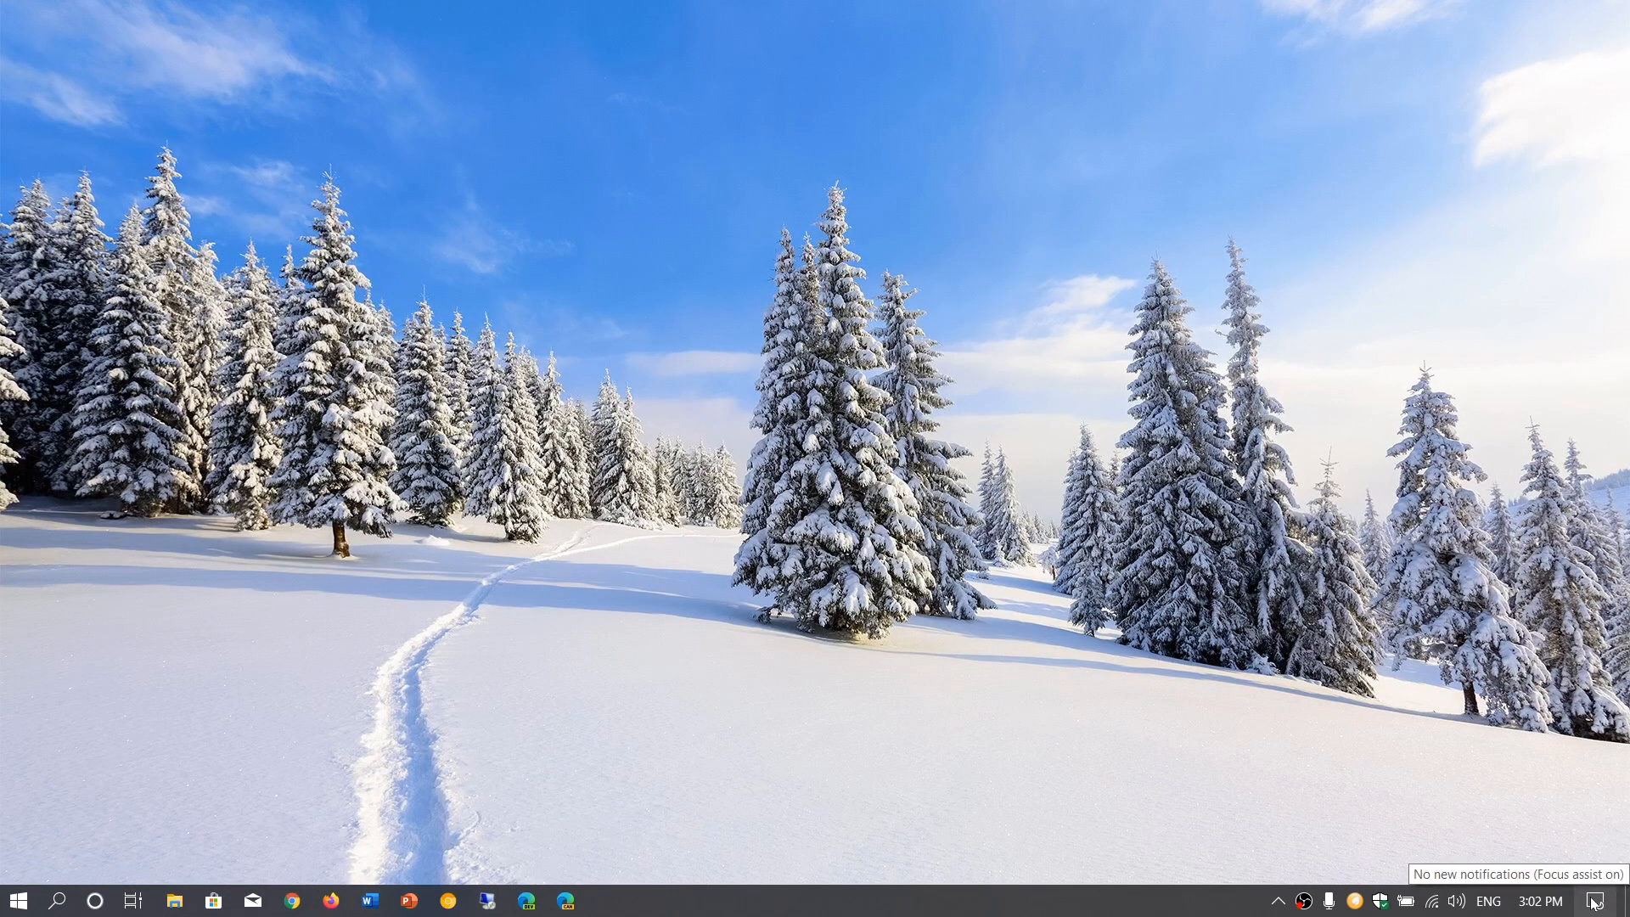
pyautogui.moveTo(1610, 898)
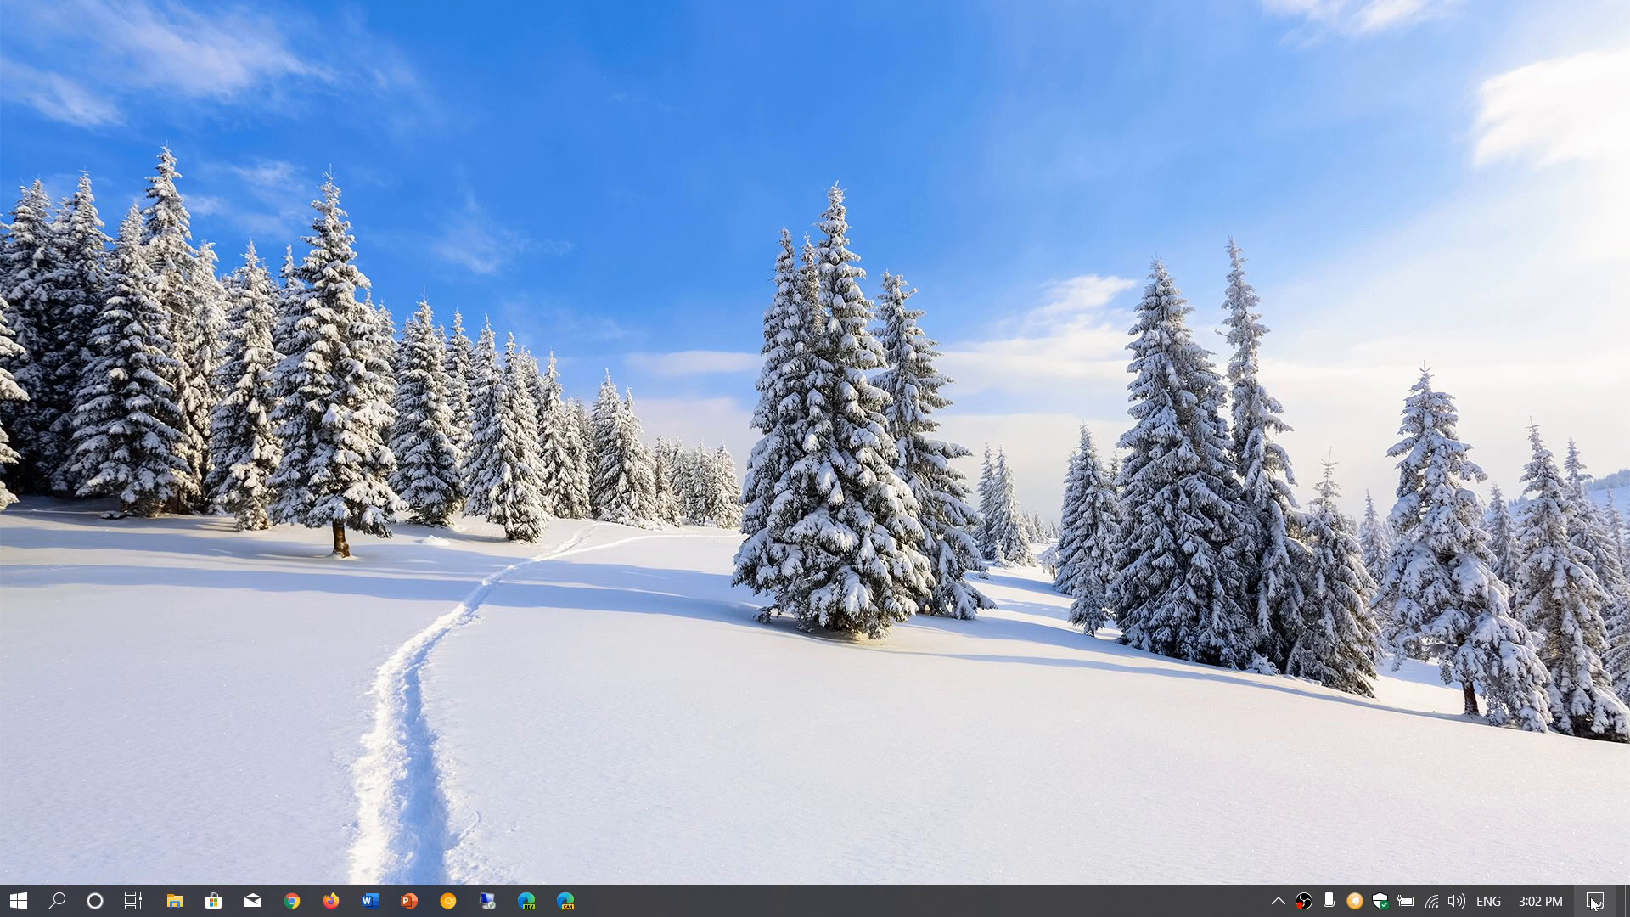
# - Reach Settings via Action Center, visit Update & Security, then return to the Settings home
pyautogui.click(1615, 900)
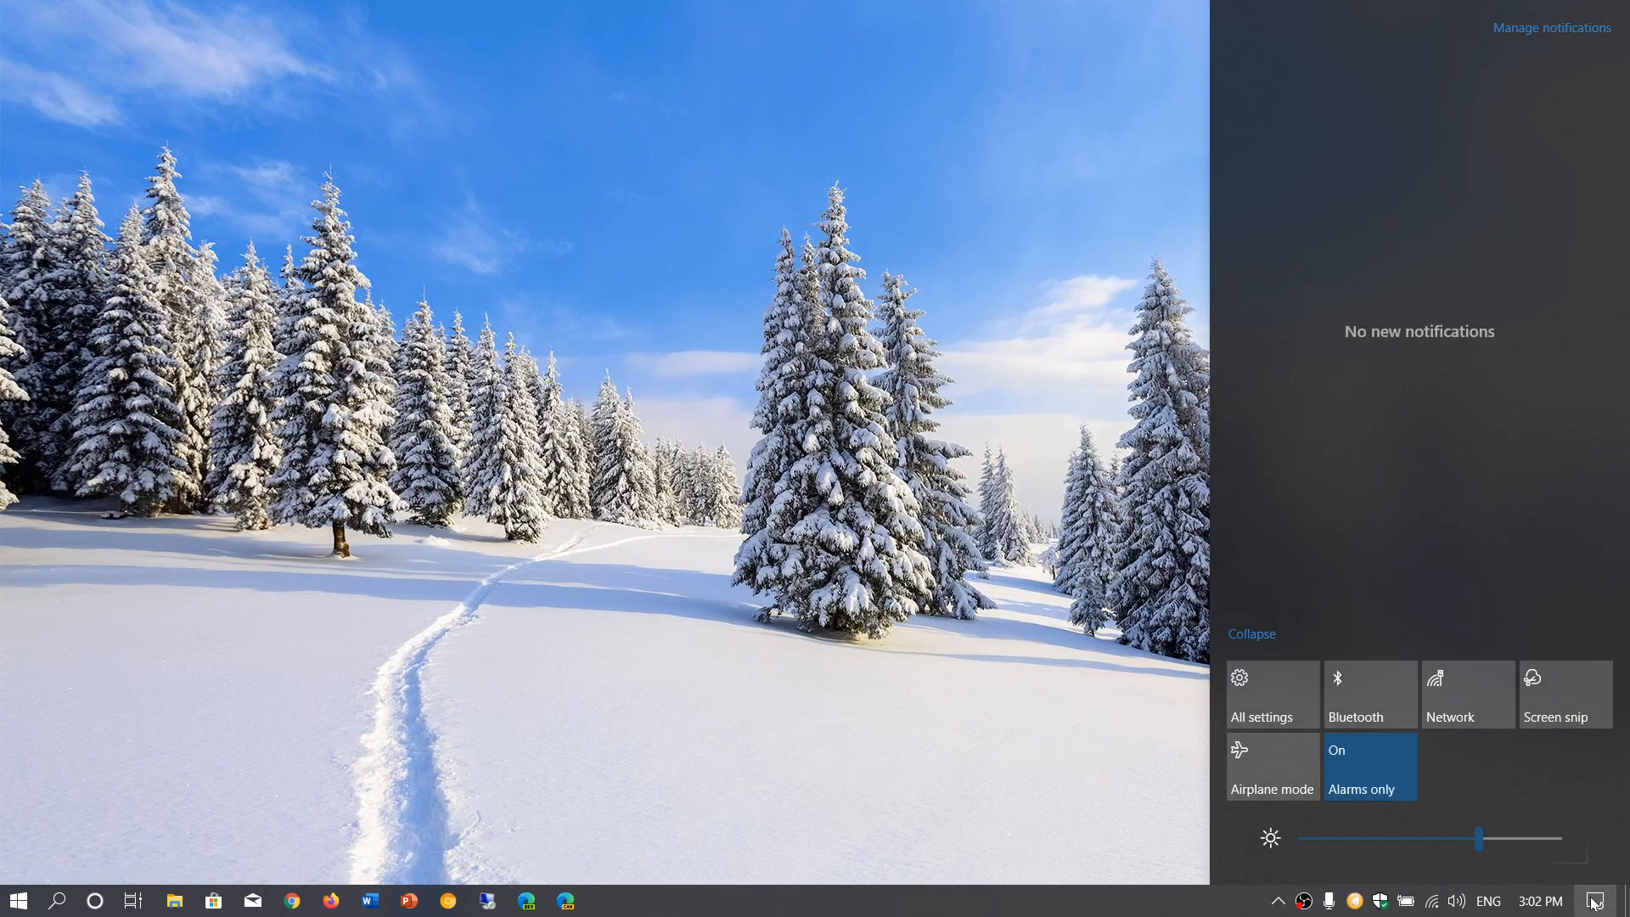
pyautogui.click(1262, 694)
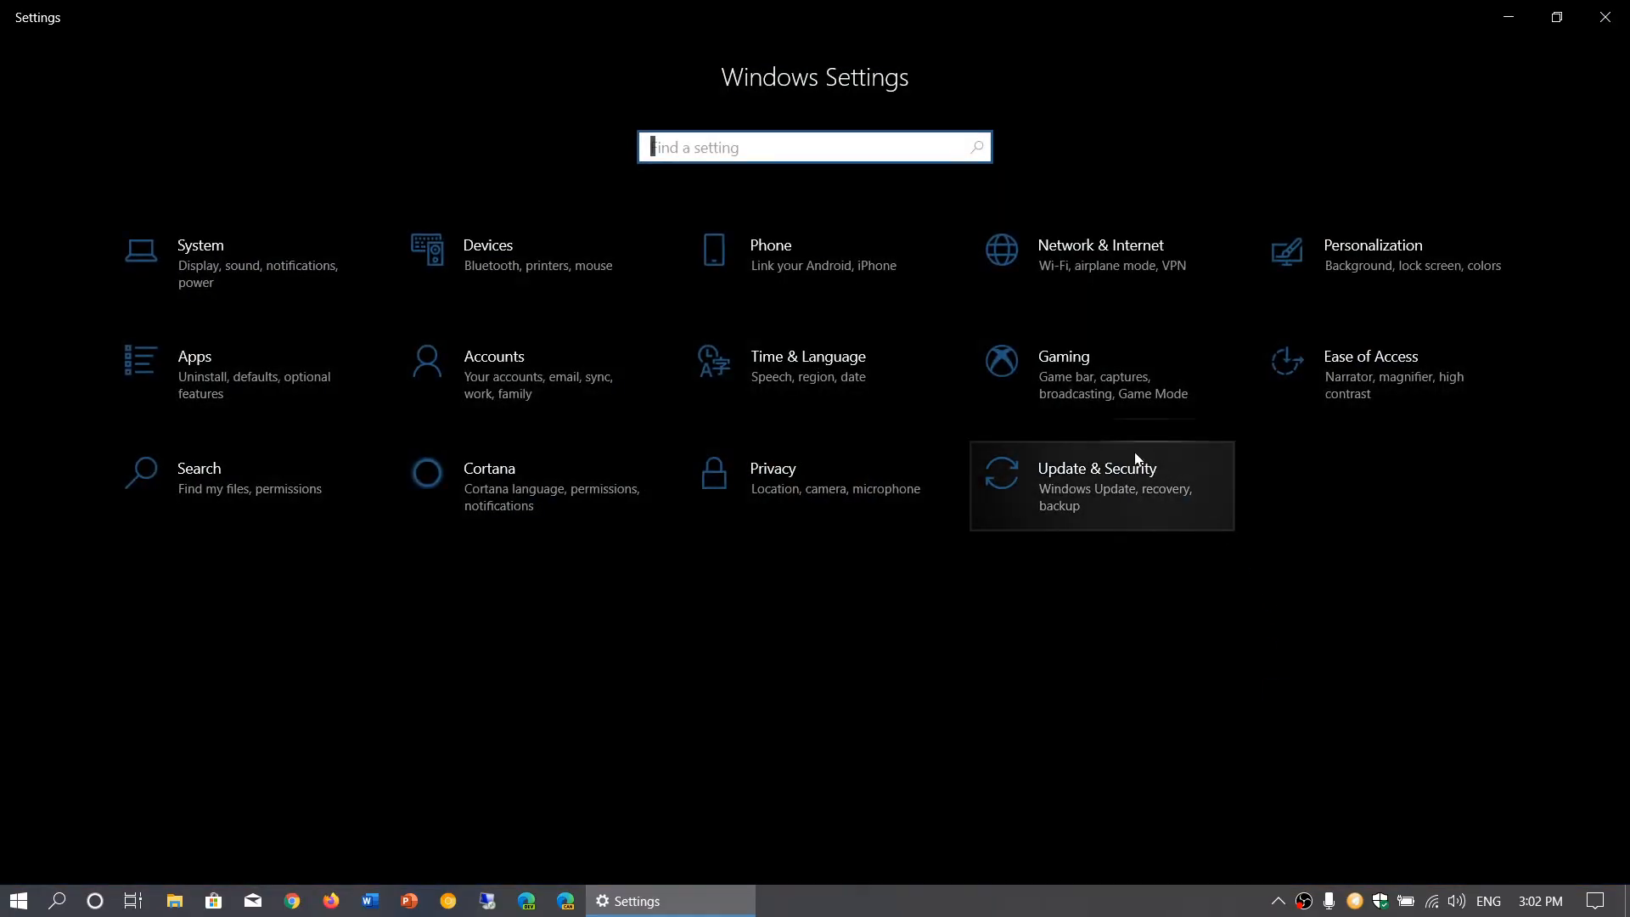
pyautogui.moveTo(1091, 488)
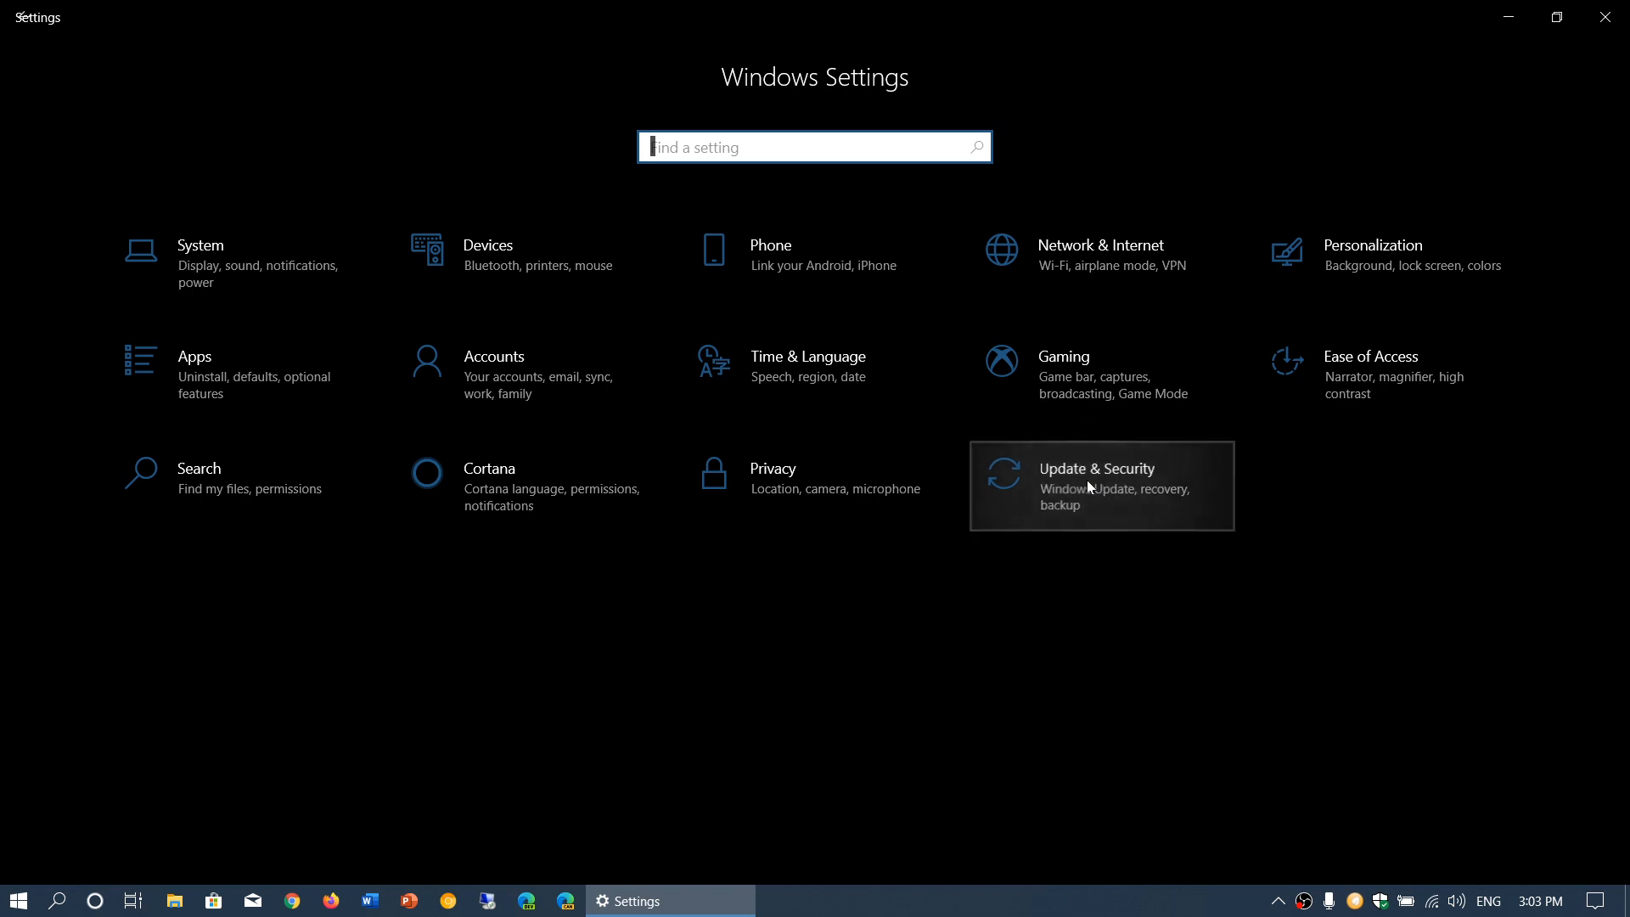
pyautogui.click(1095, 469)
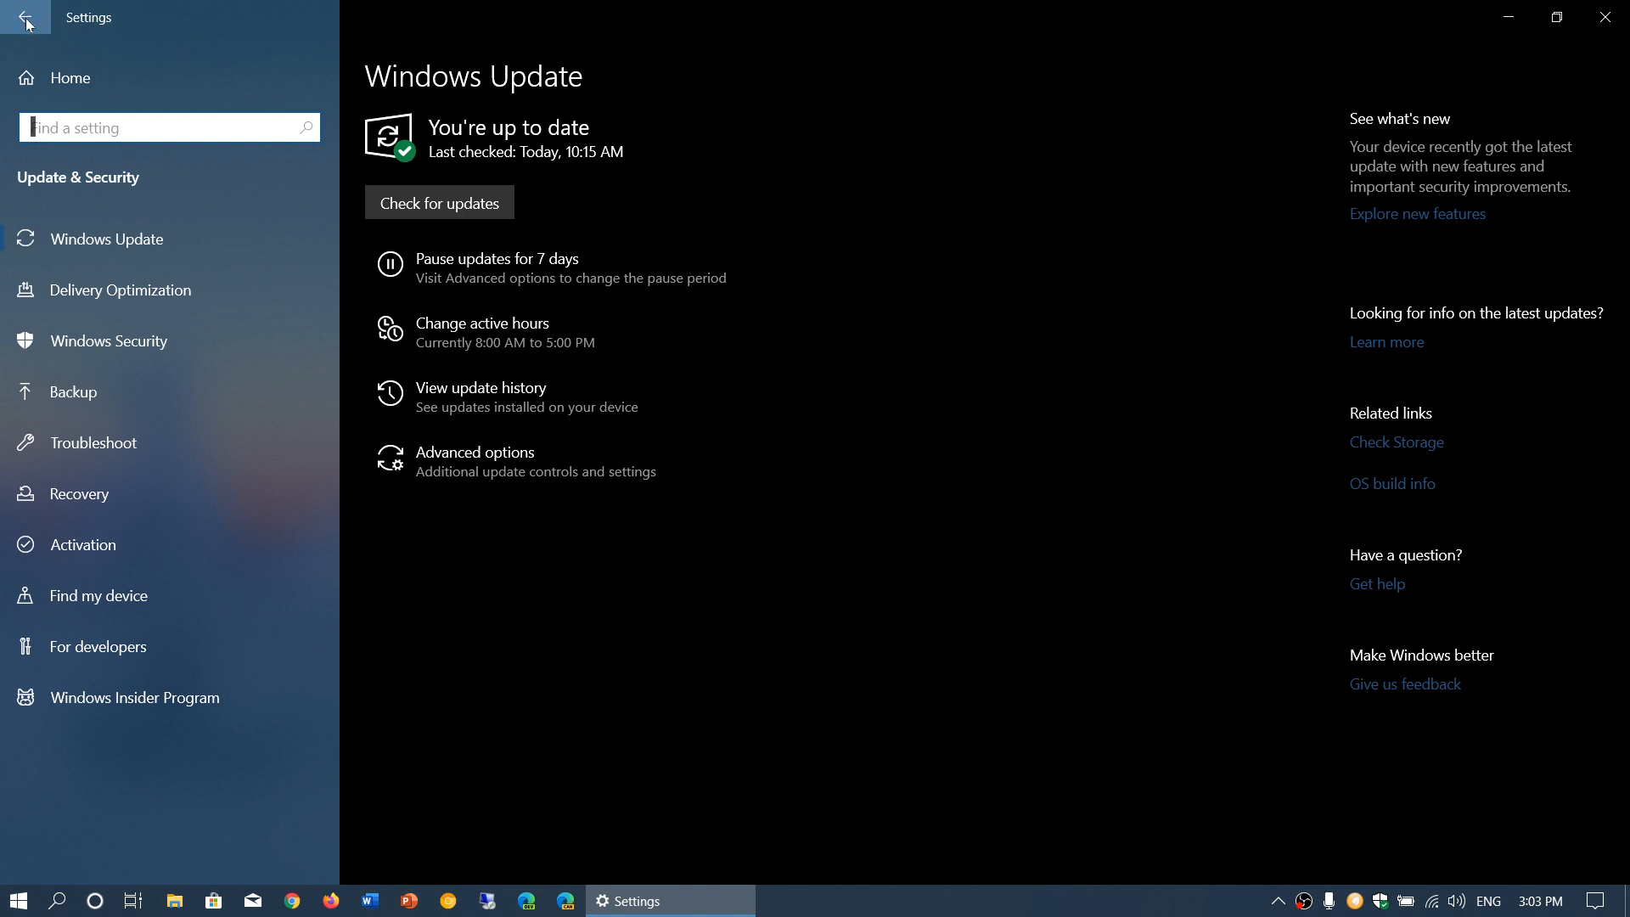
pyautogui.click(25, 18)
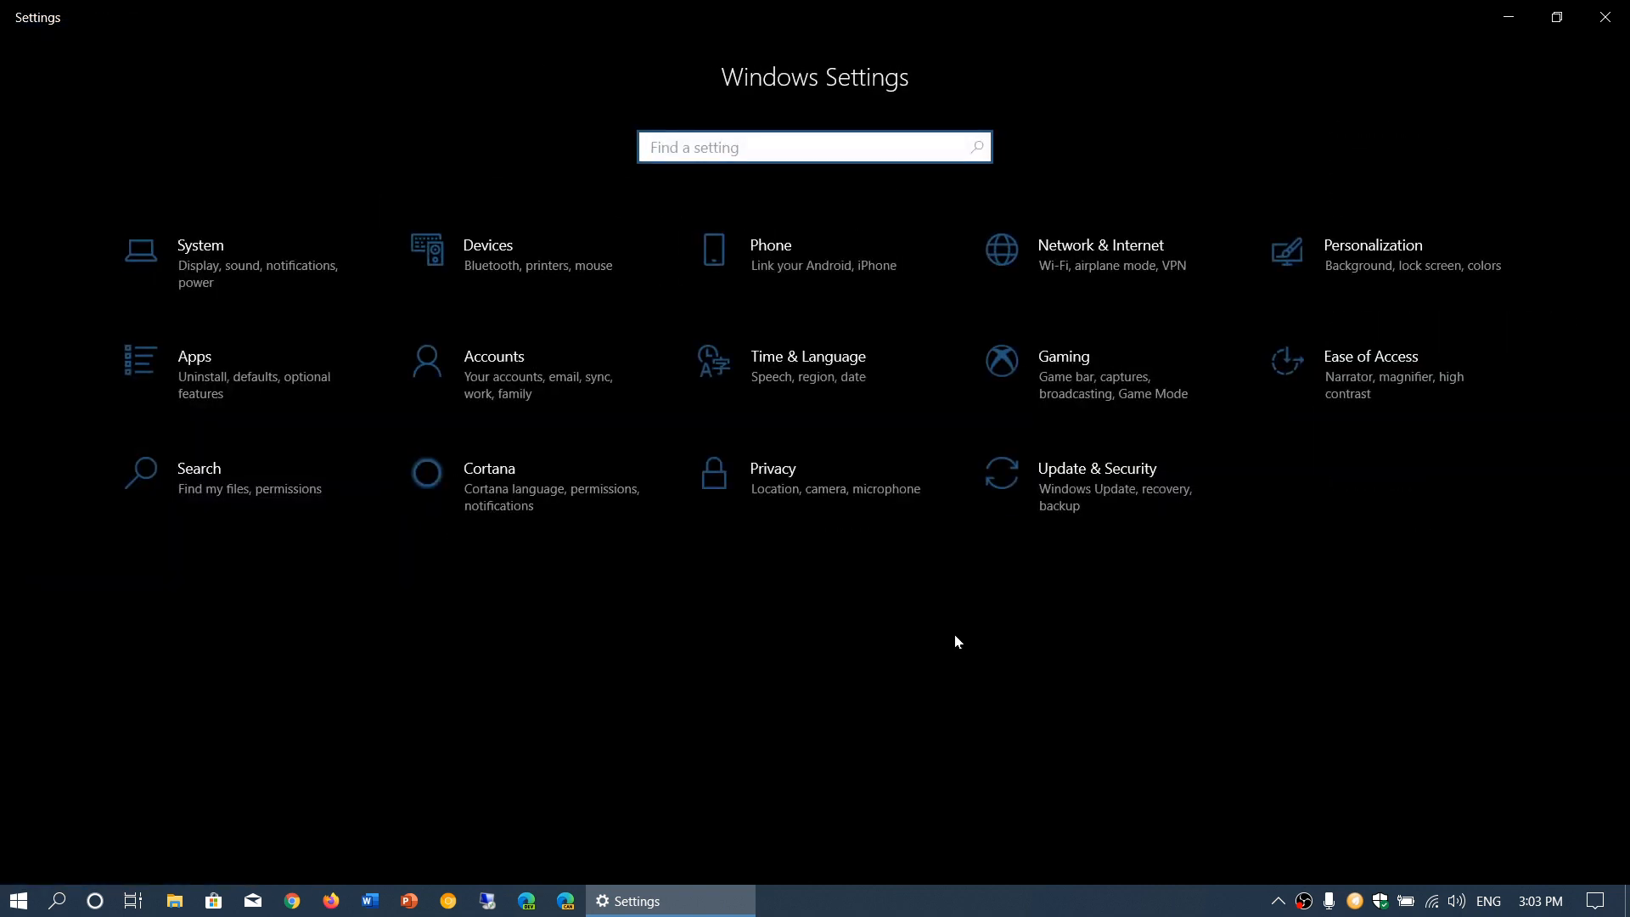
pyautogui.click(814, 146)
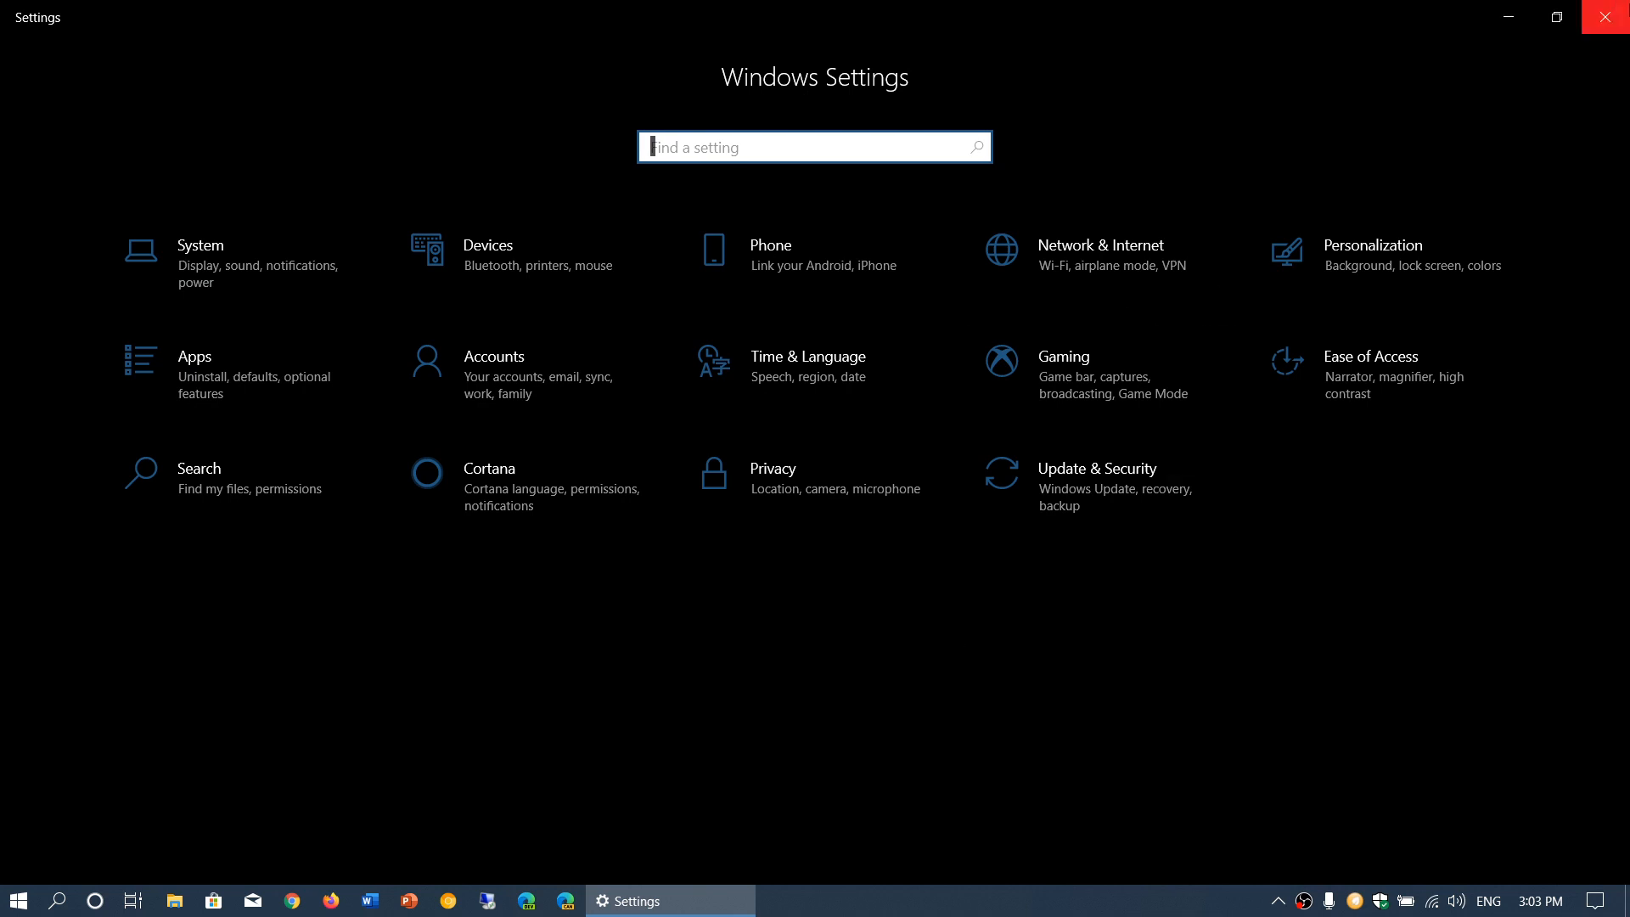
# - Close the Settings window, leaving only the desktop
pyautogui.click(1605, 17)
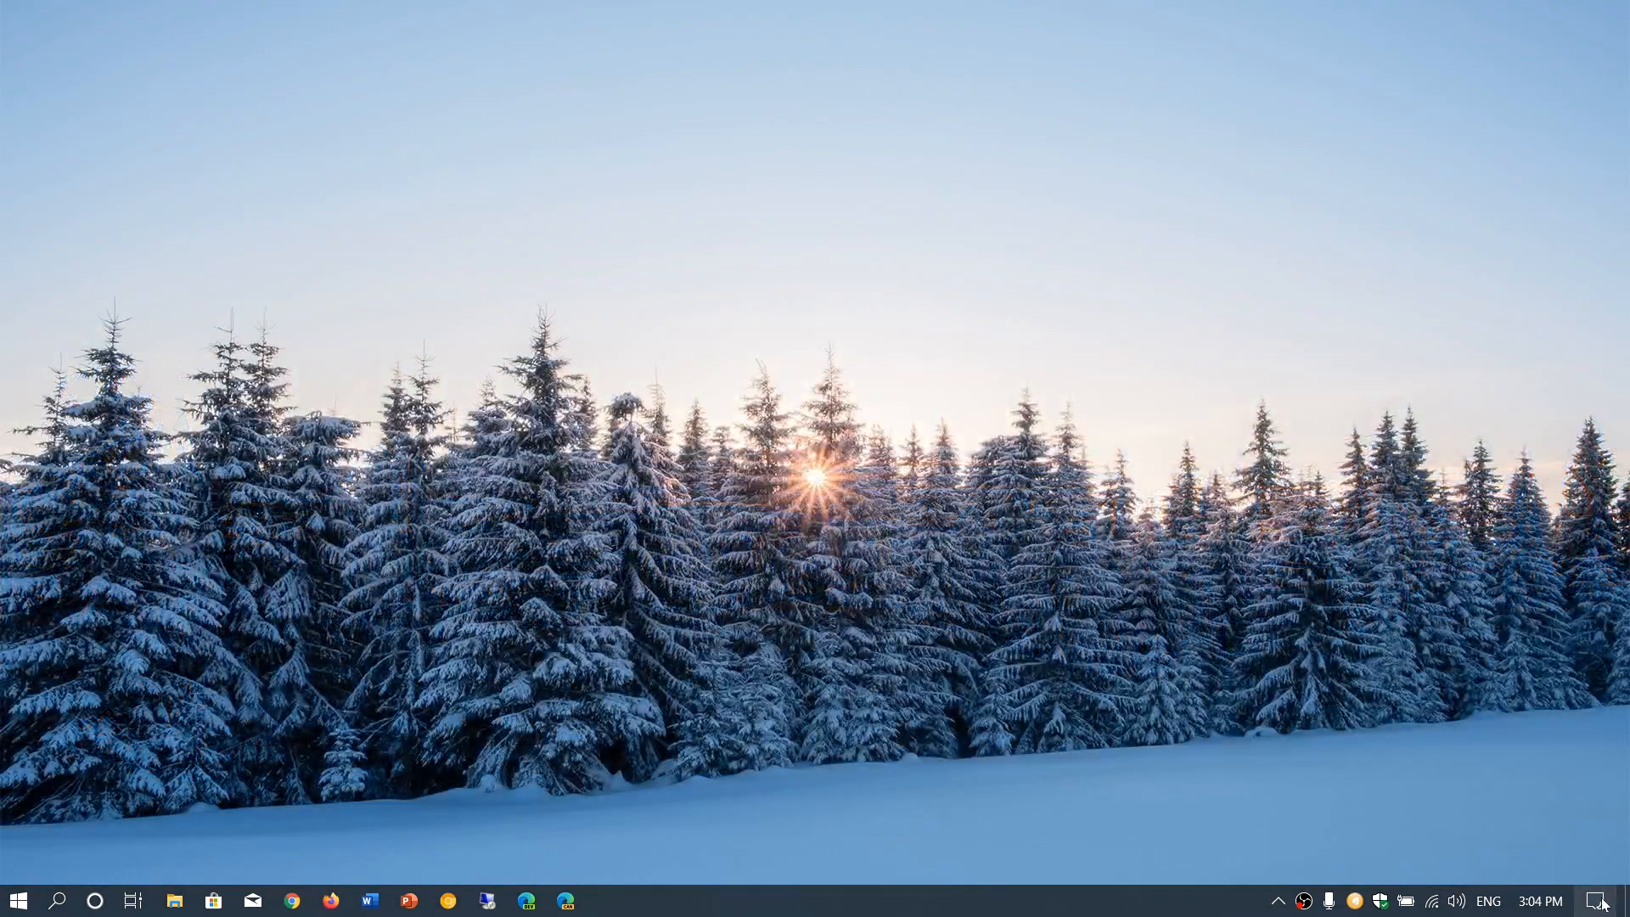
# - Navigate from Action Center to Update & Security > Delivery Optimization > Advanced options
pyautogui.click(1600, 900)
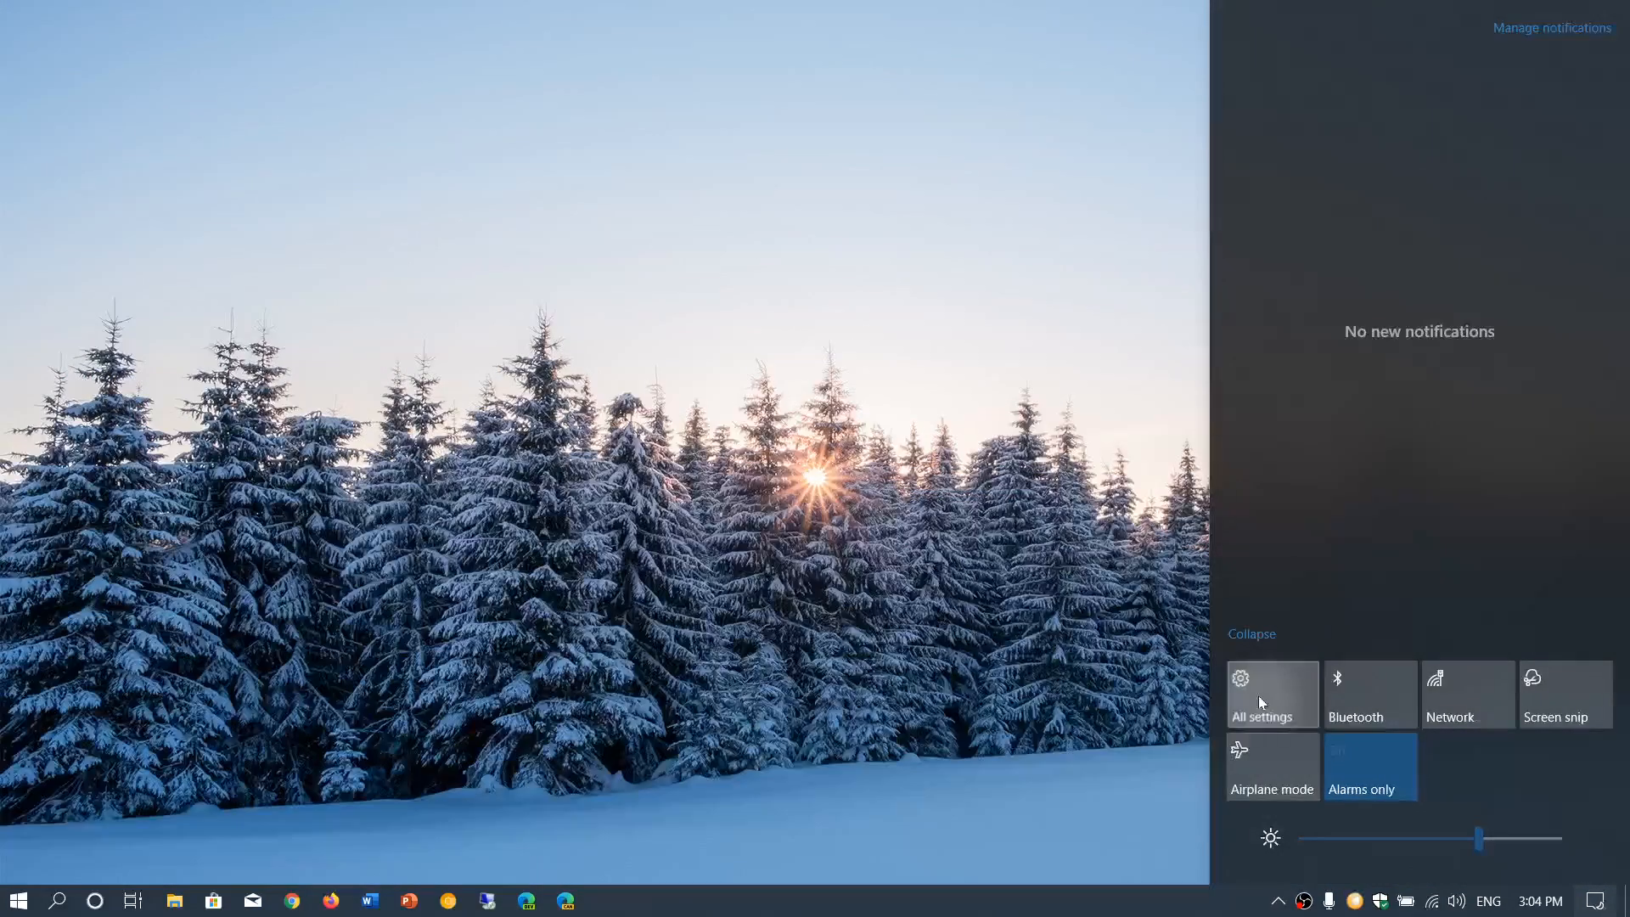
pyautogui.click(1262, 694)
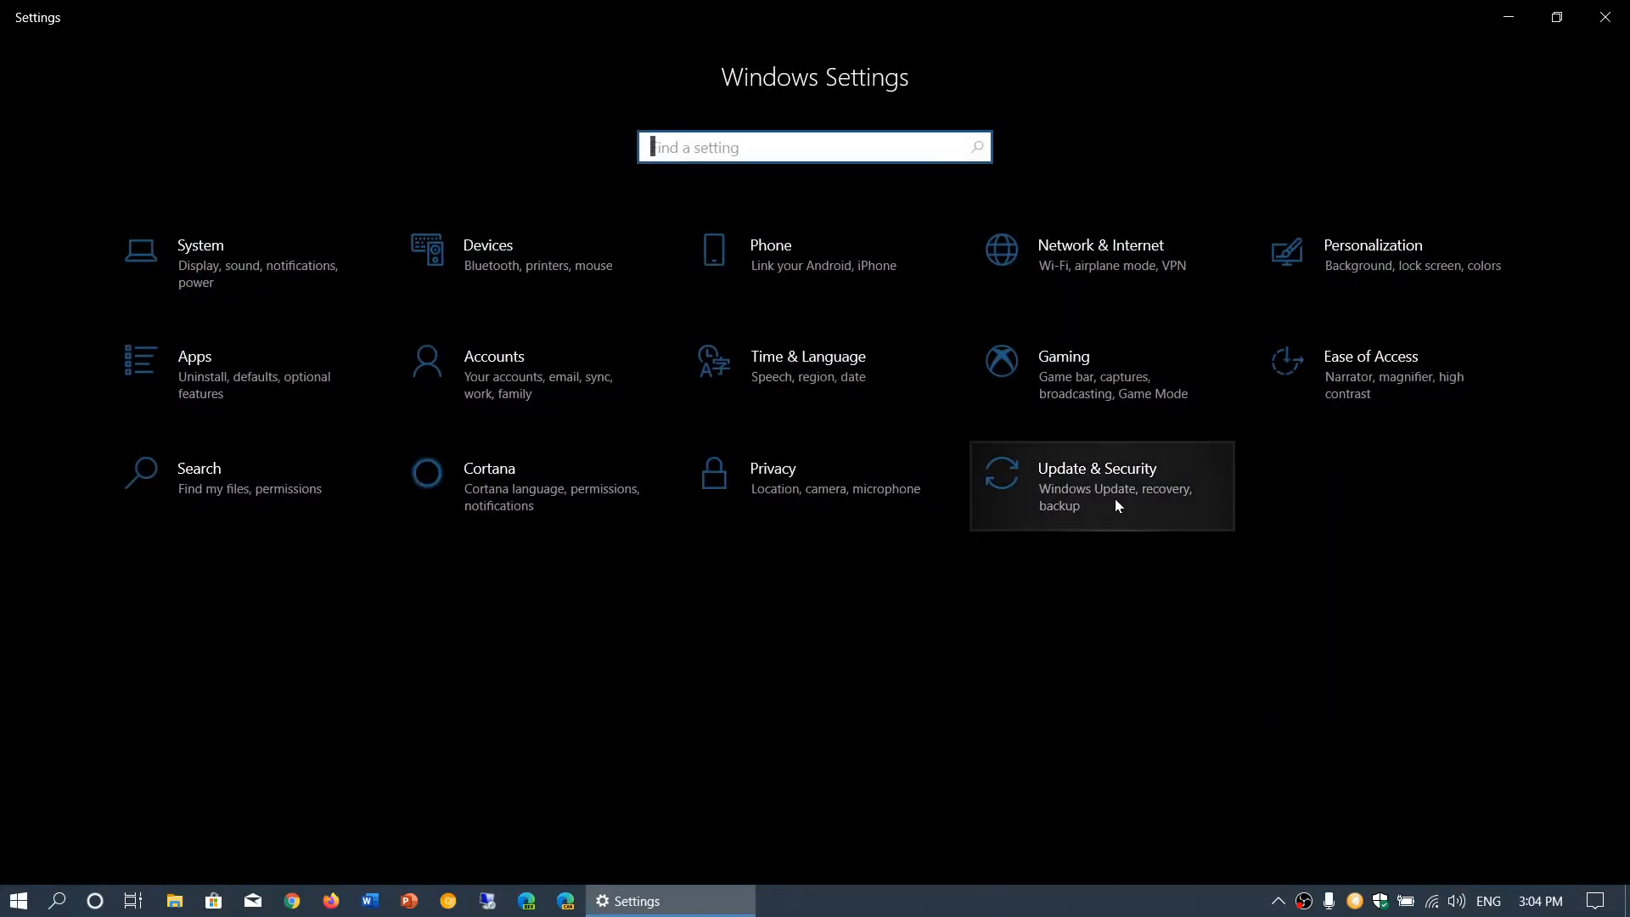
pyautogui.click(1097, 484)
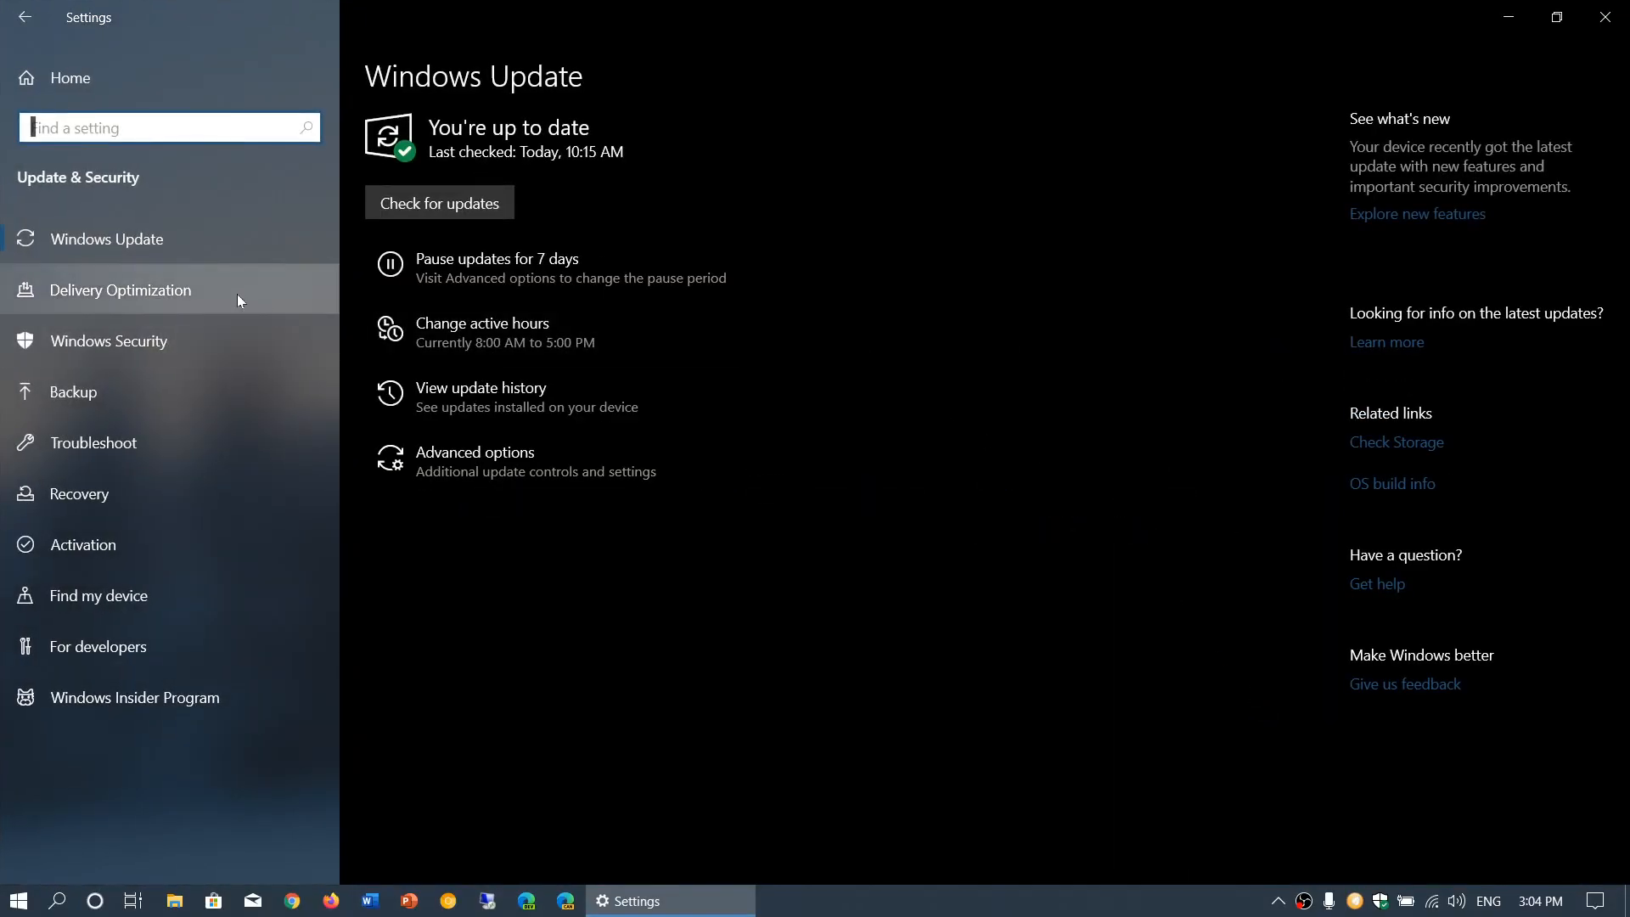
pyautogui.click(119, 289)
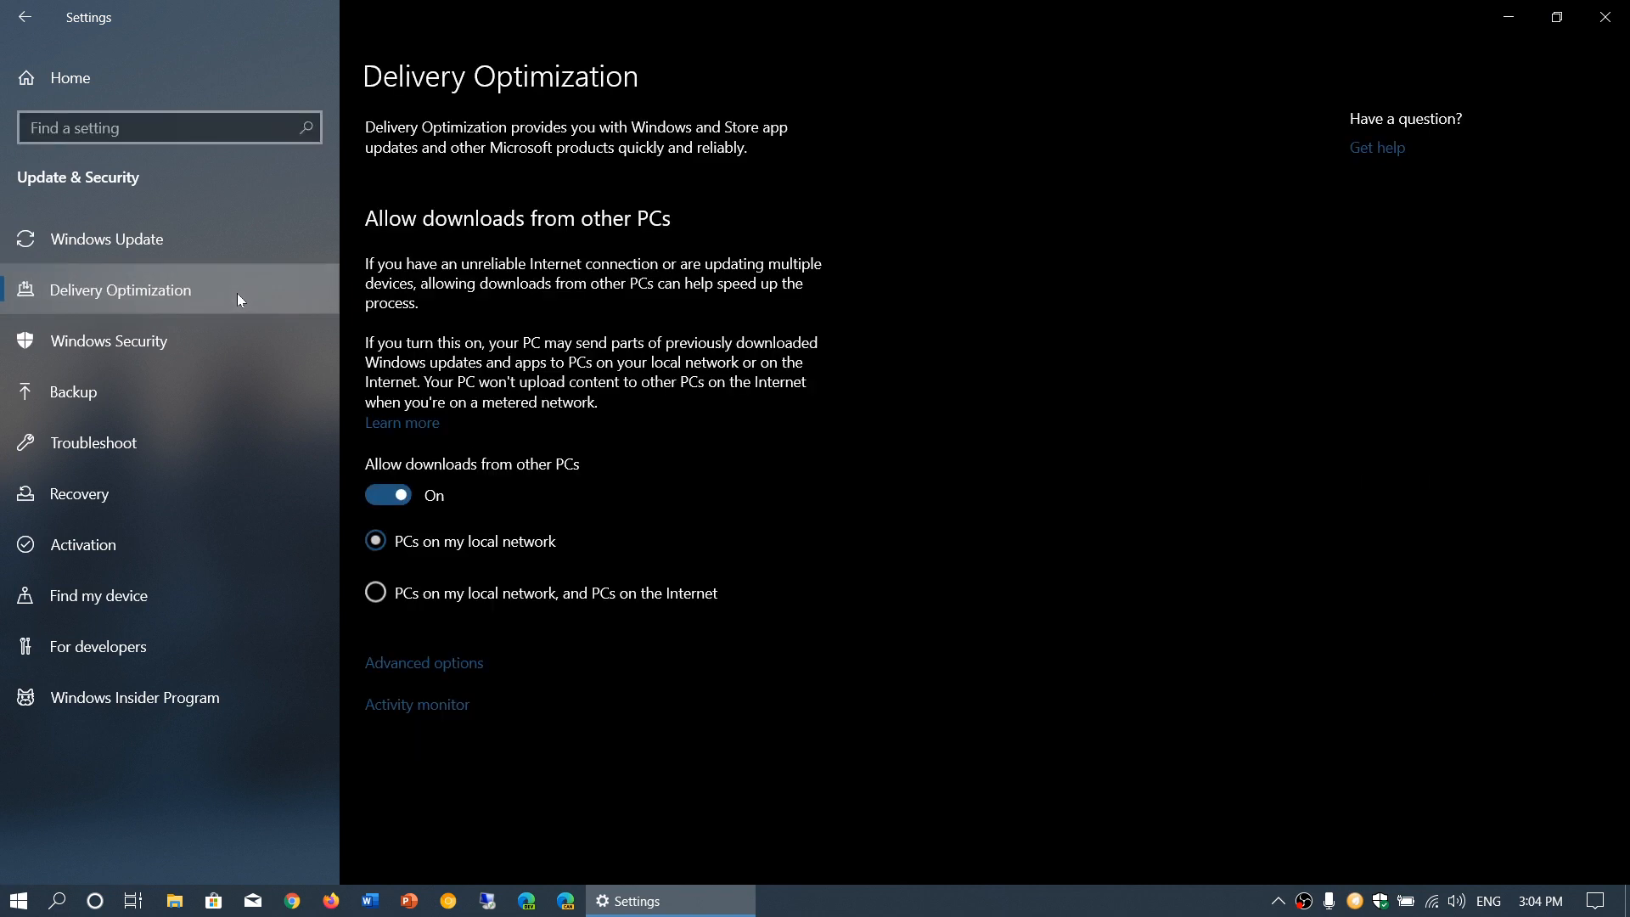
pyautogui.moveTo(423, 662)
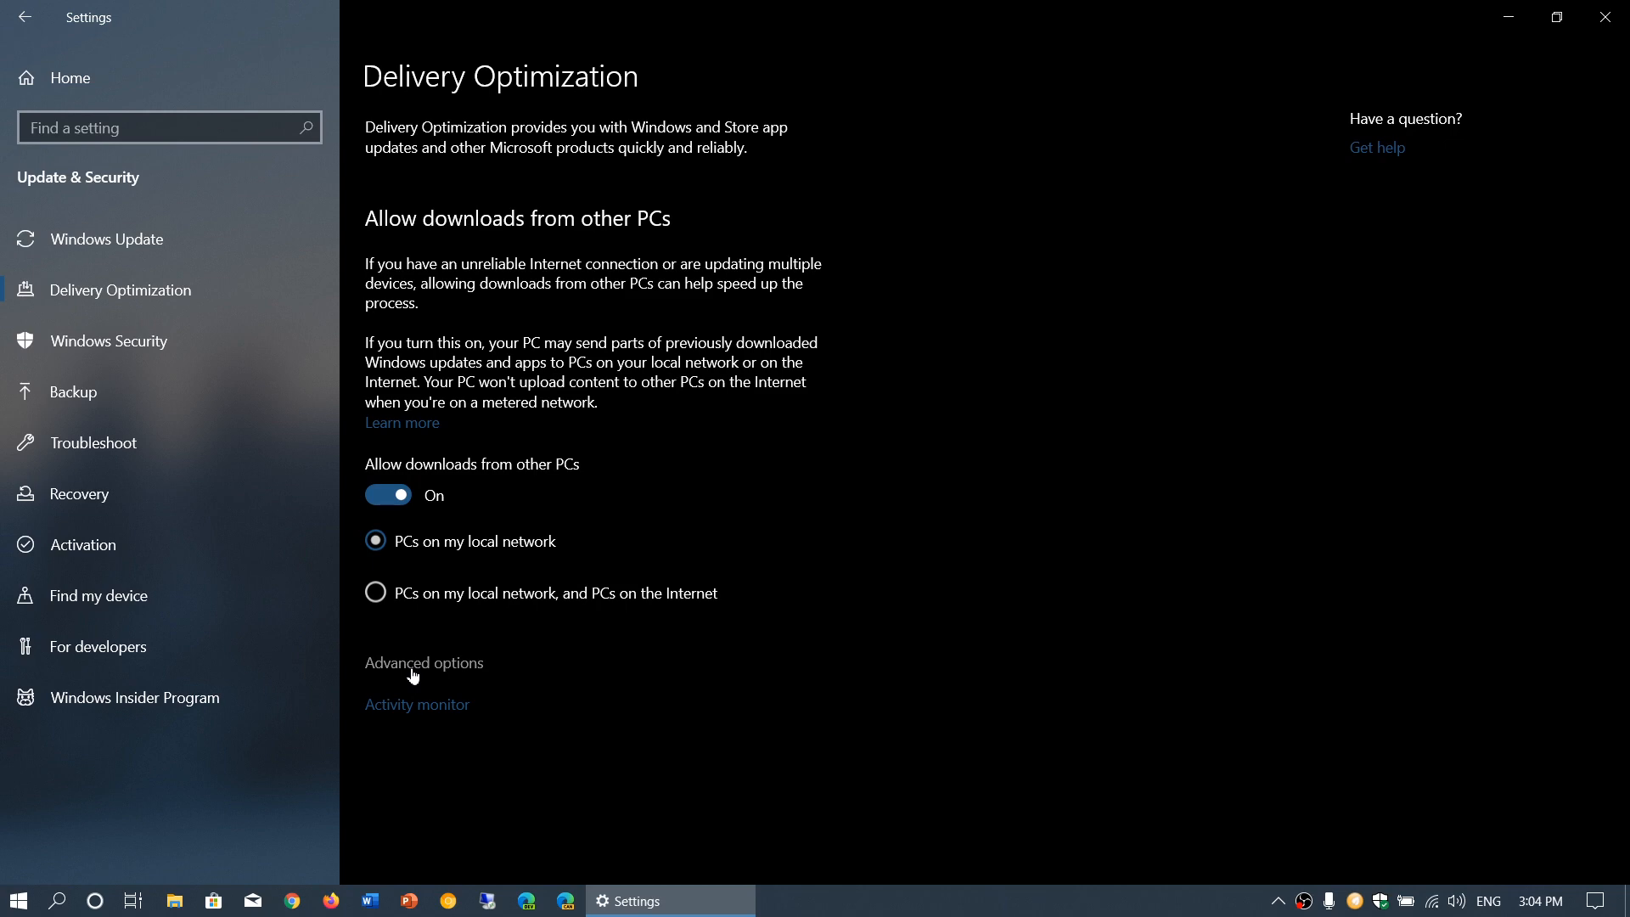
pyautogui.click(423, 663)
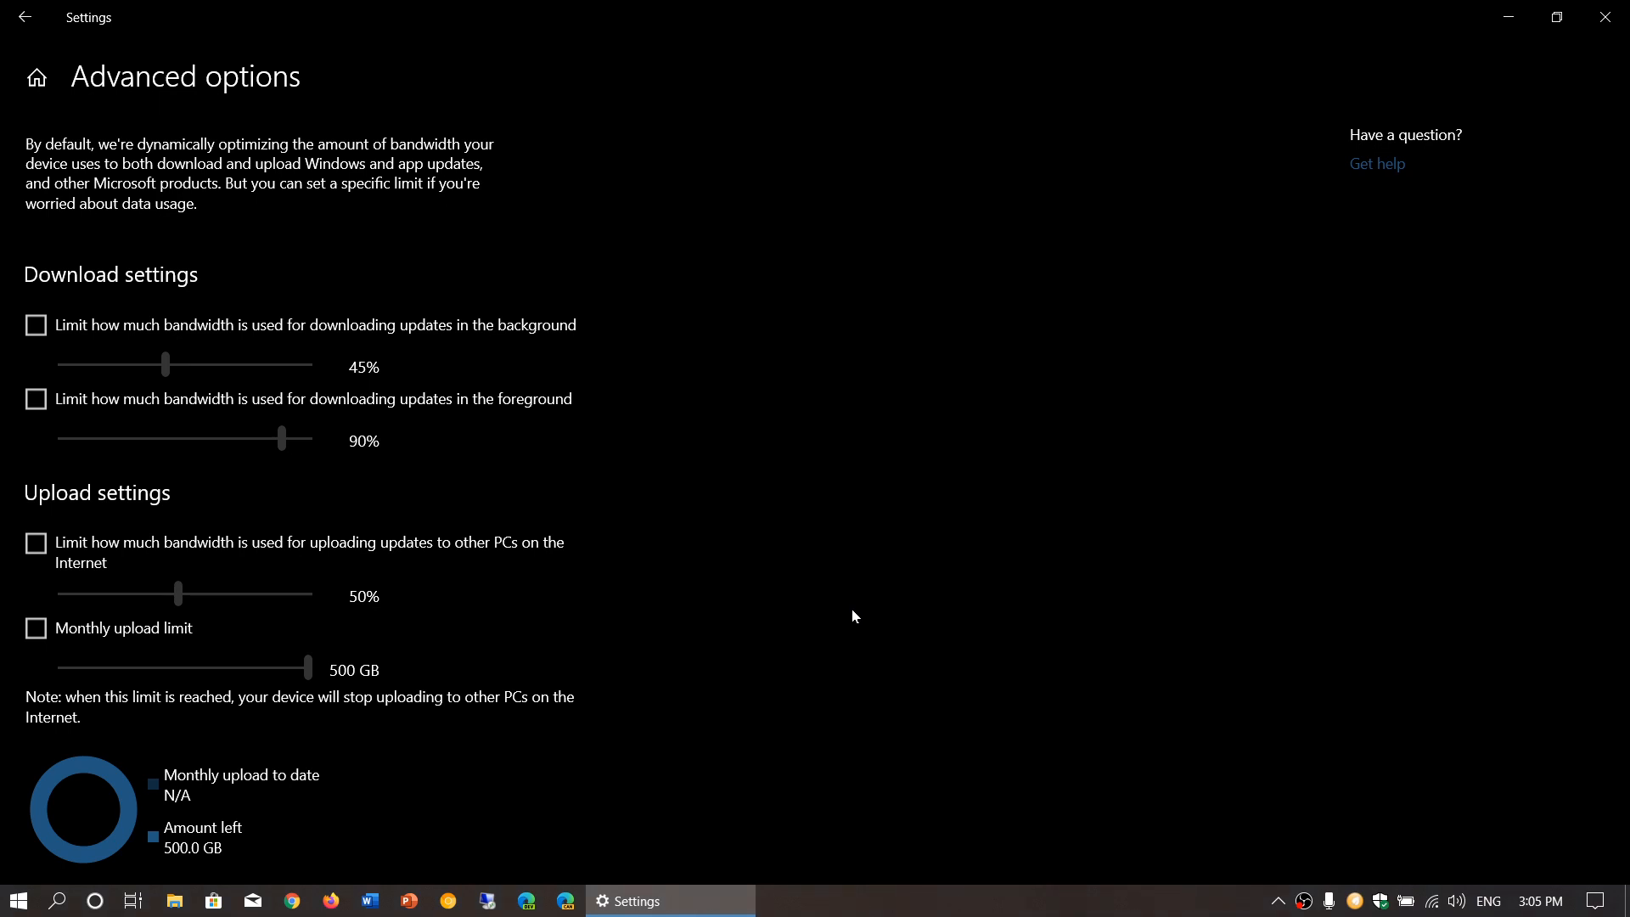
pyautogui.moveTo(123, 387)
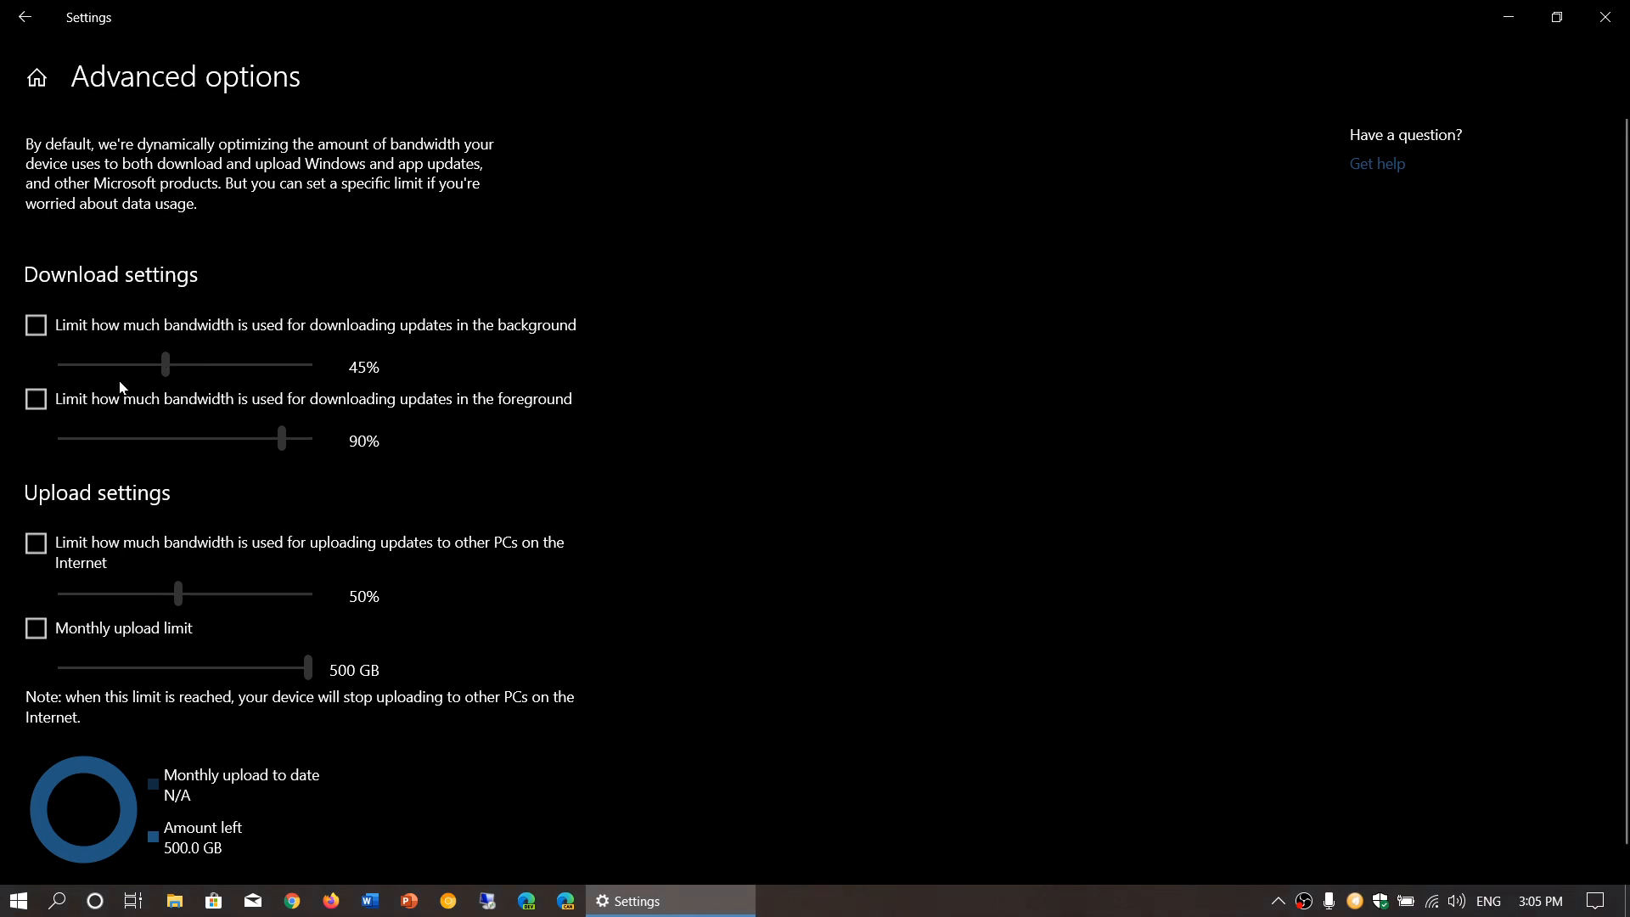
pyautogui.moveTo(167, 372)
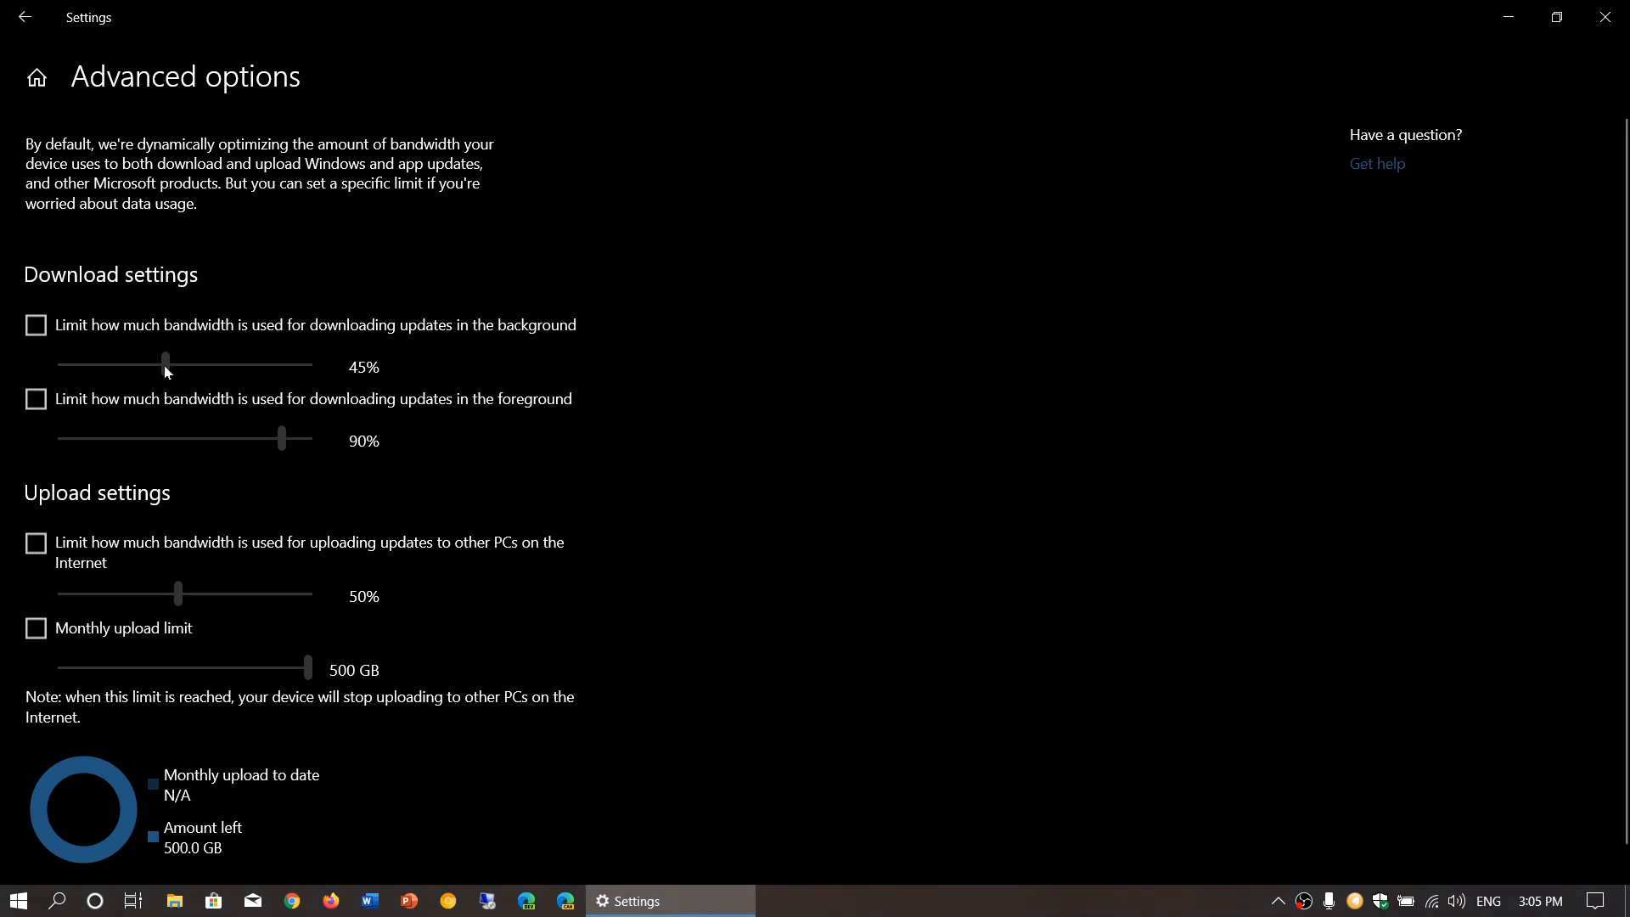
pyautogui.moveTo(188, 372)
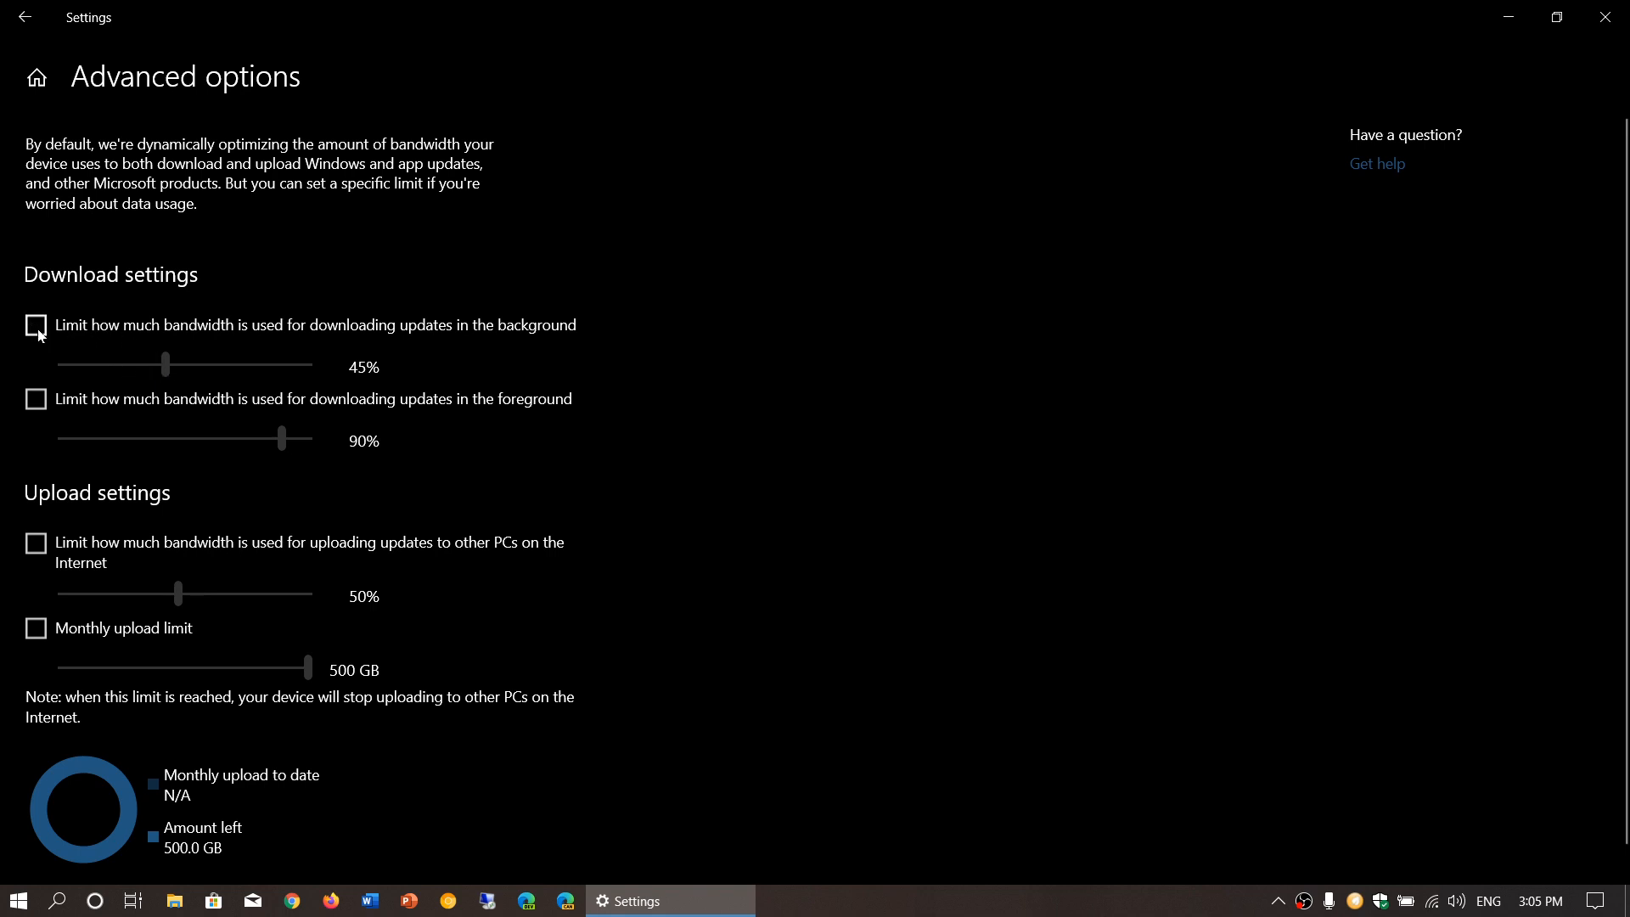
# - Enable the background download limit and adjust its slider, ending at 50% background and 77% foreground
pyautogui.click(36, 326)
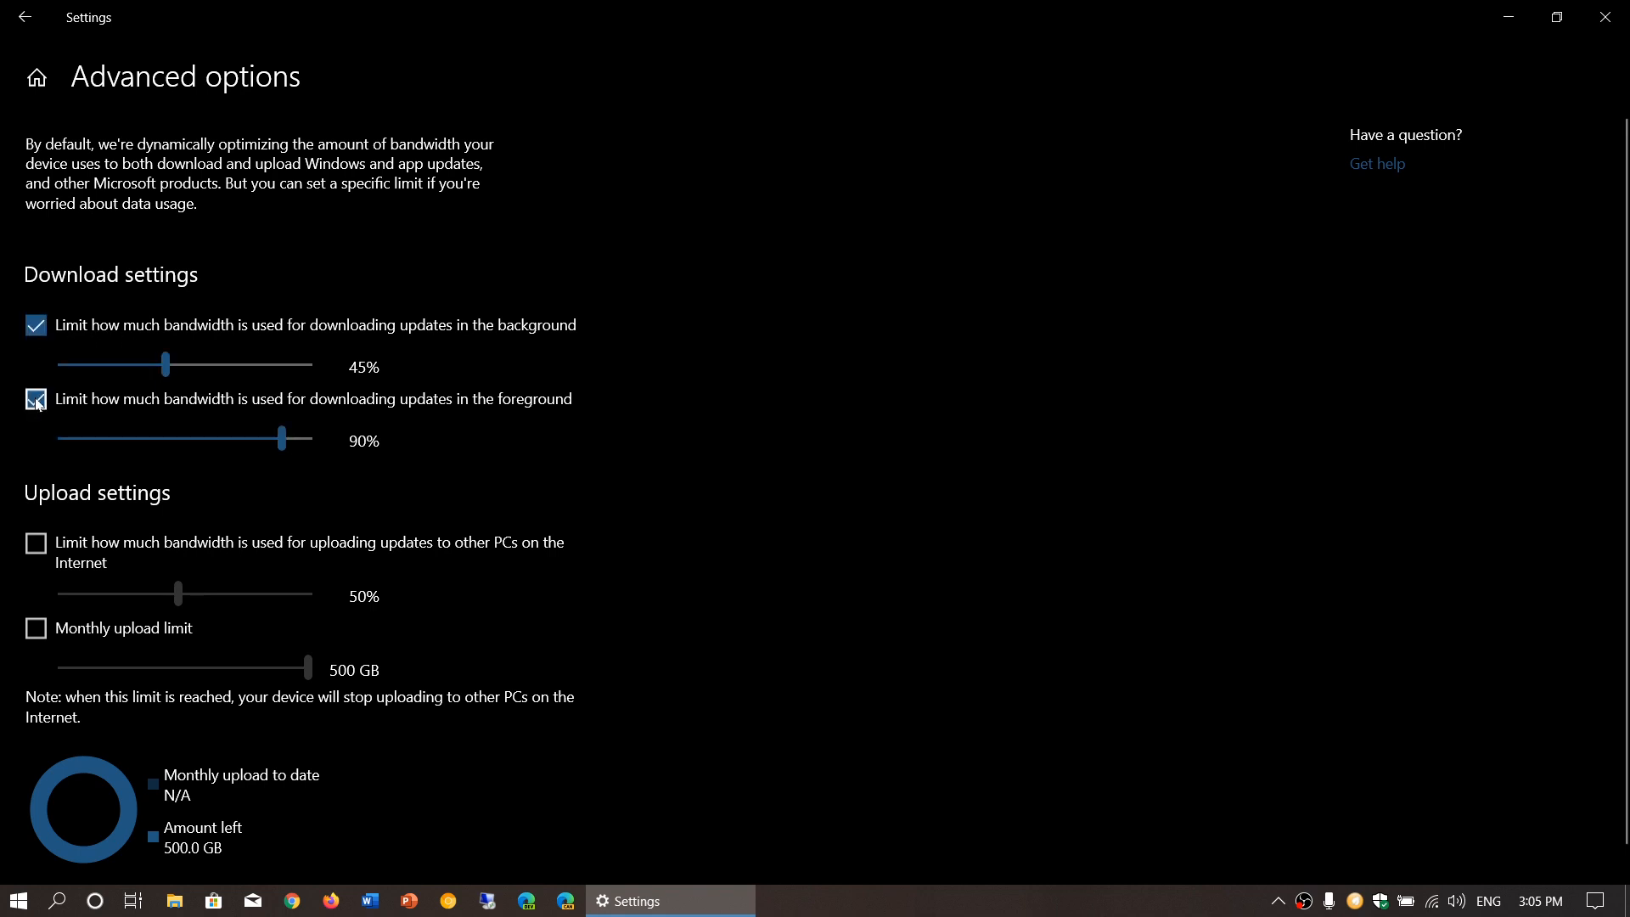
pyautogui.moveTo(164, 366); pyautogui.dragTo(173, 365)
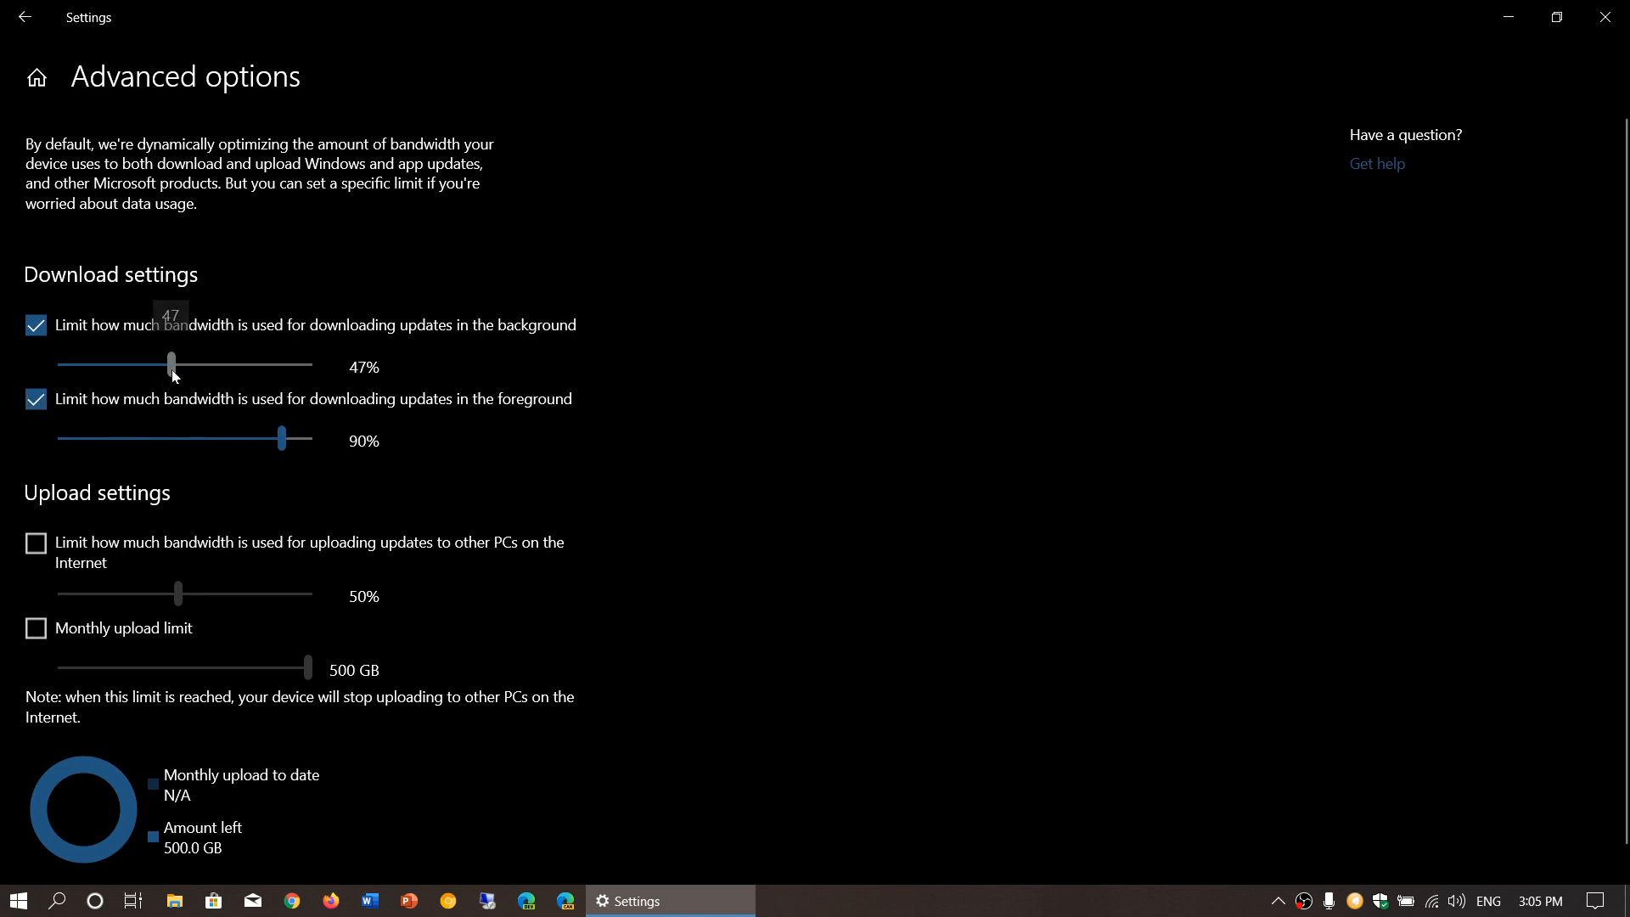
pyautogui.moveTo(170, 364); pyautogui.dragTo(146, 363)
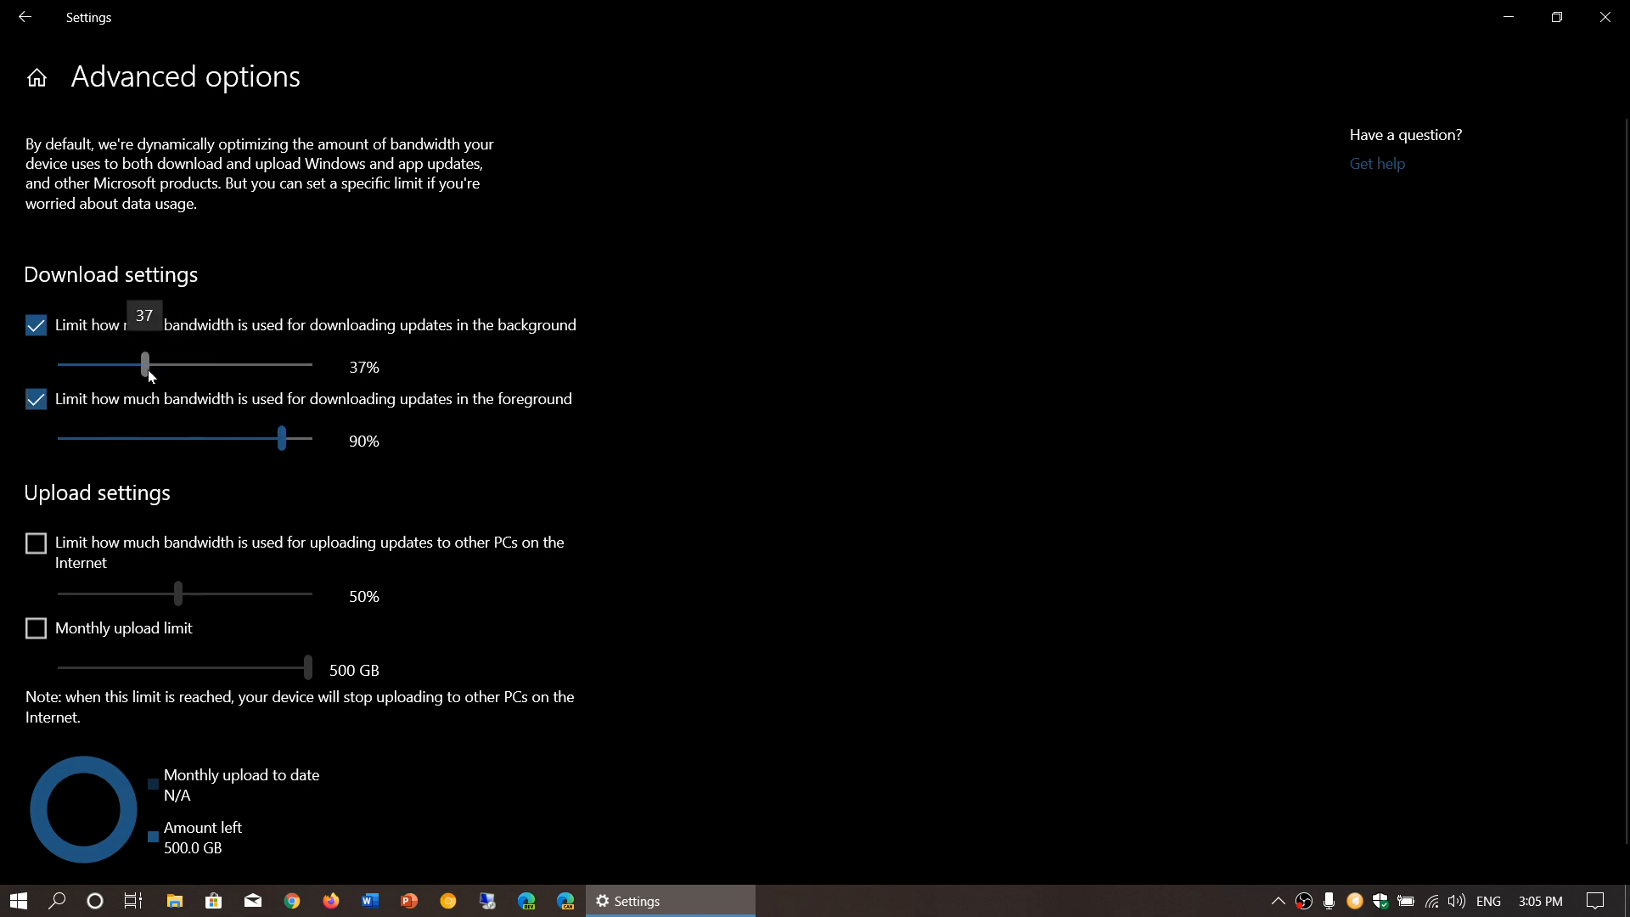
pyautogui.moveTo(144, 363); pyautogui.dragTo(155, 363)
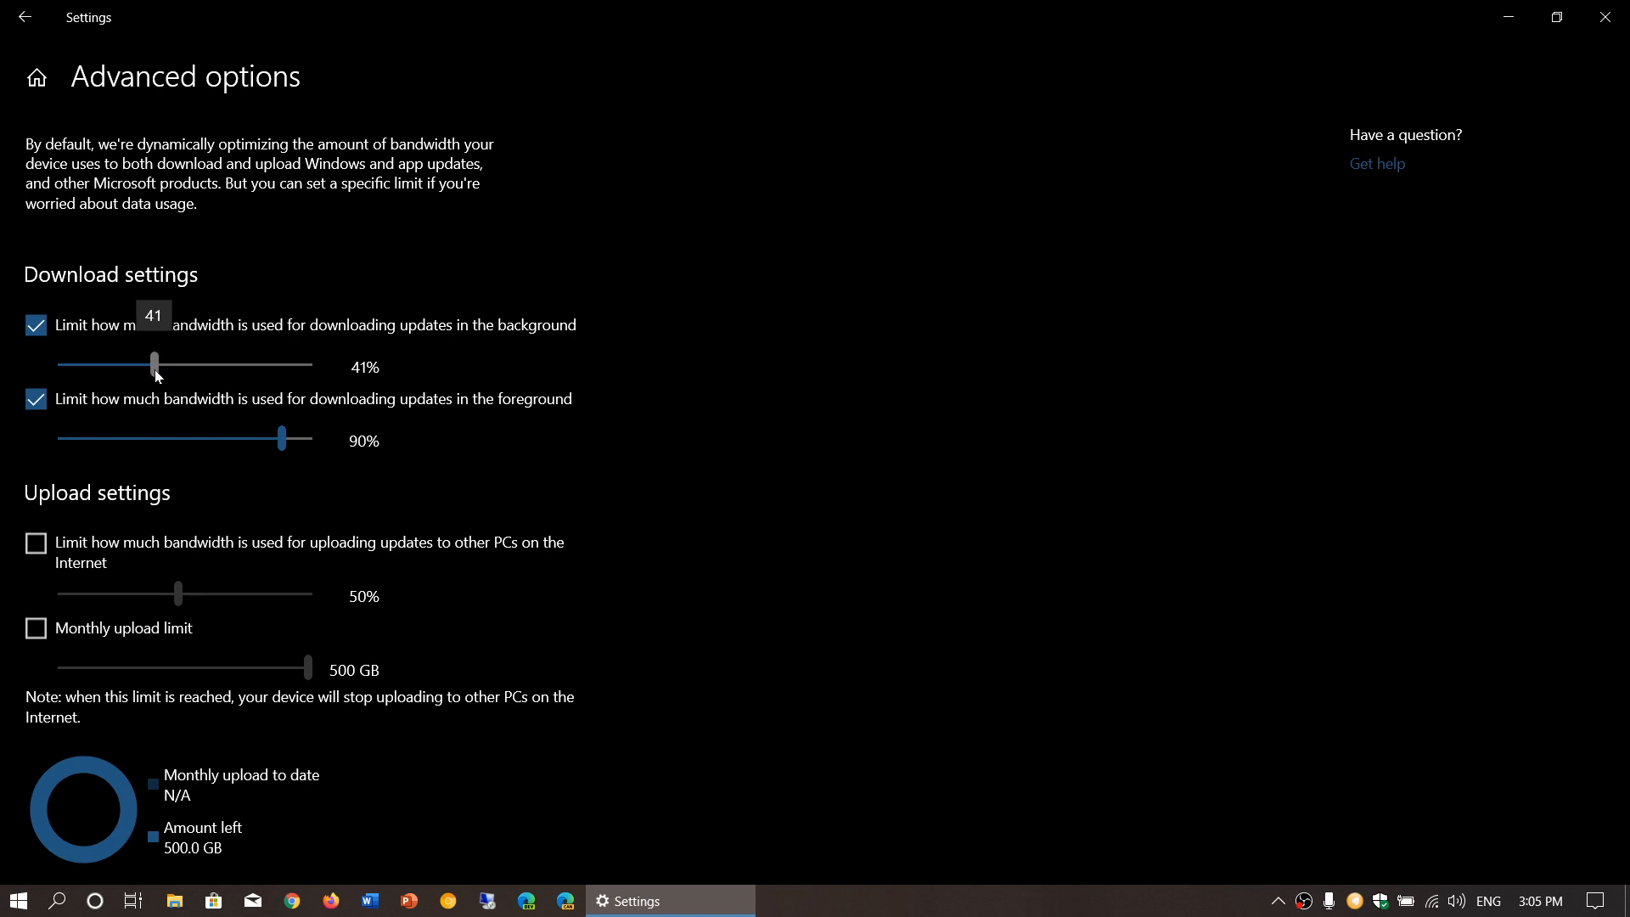
pyautogui.moveTo(155, 363); pyautogui.dragTo(104, 363)
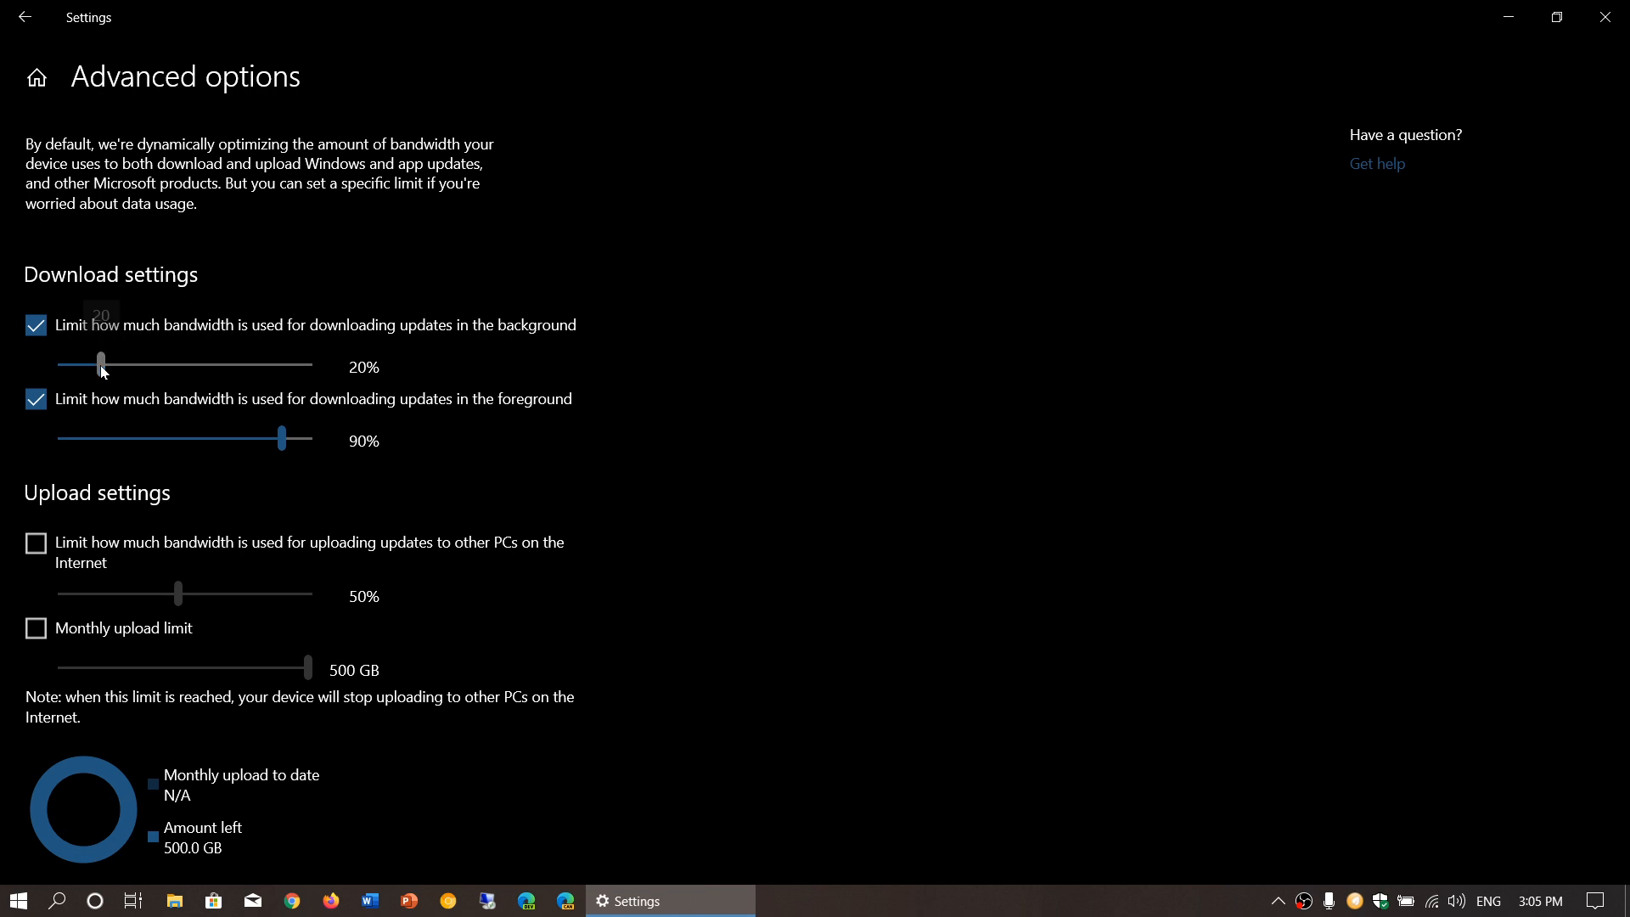
pyautogui.moveTo(101, 366); pyautogui.dragTo(177, 365)
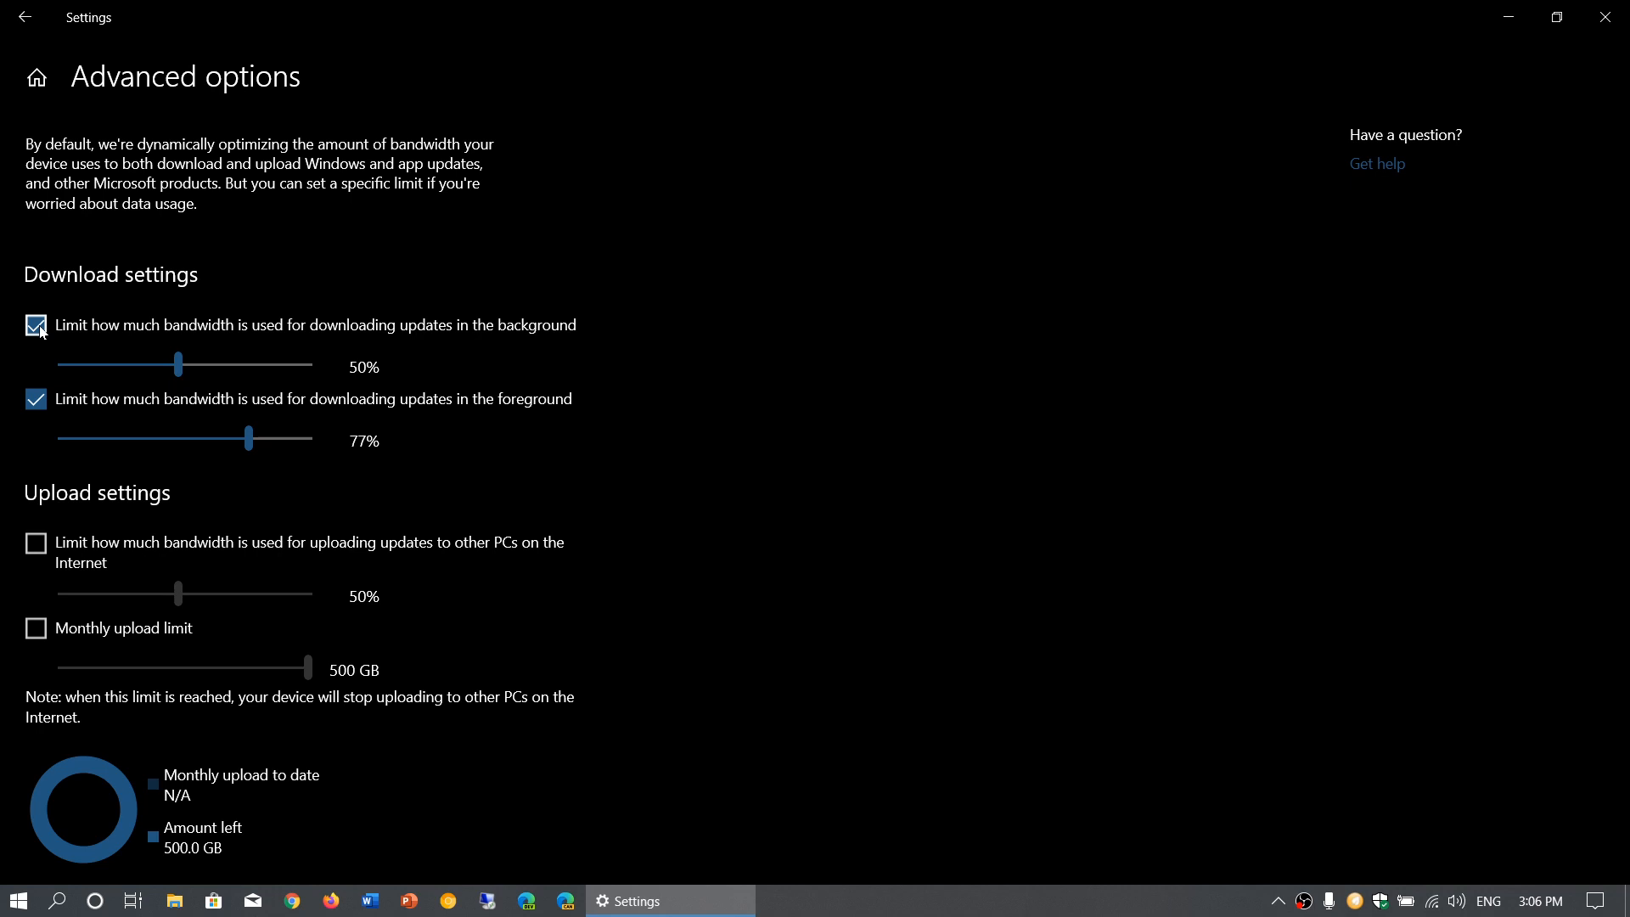
# - Turn off both the background and foreground download bandwidth limits
pyautogui.click(35, 324)
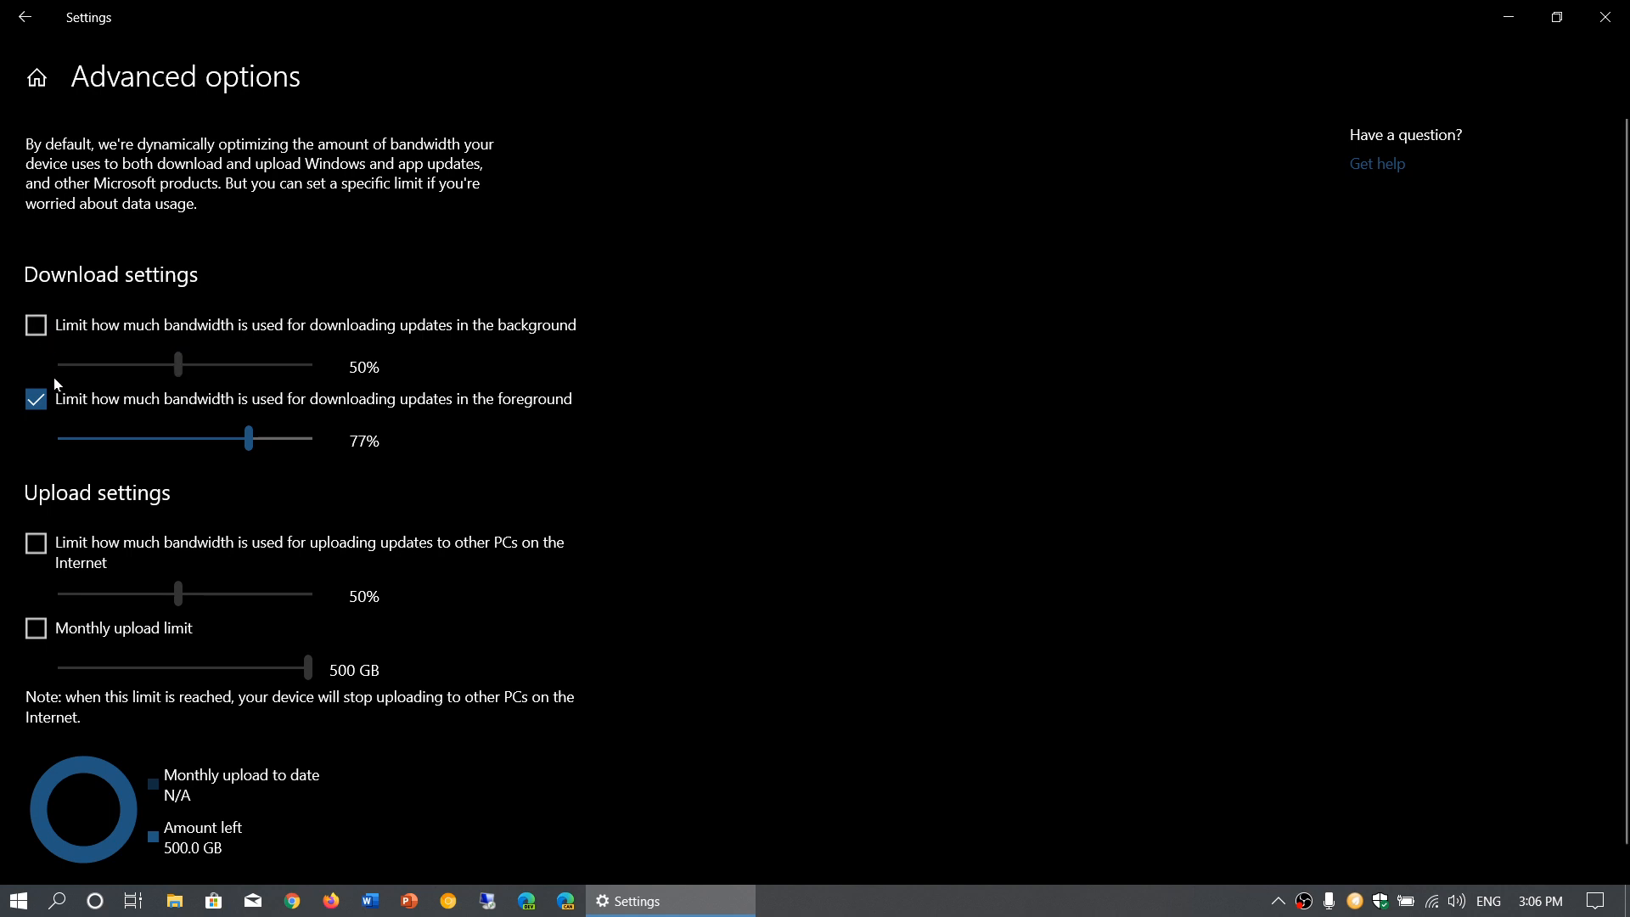
pyautogui.click(36, 399)
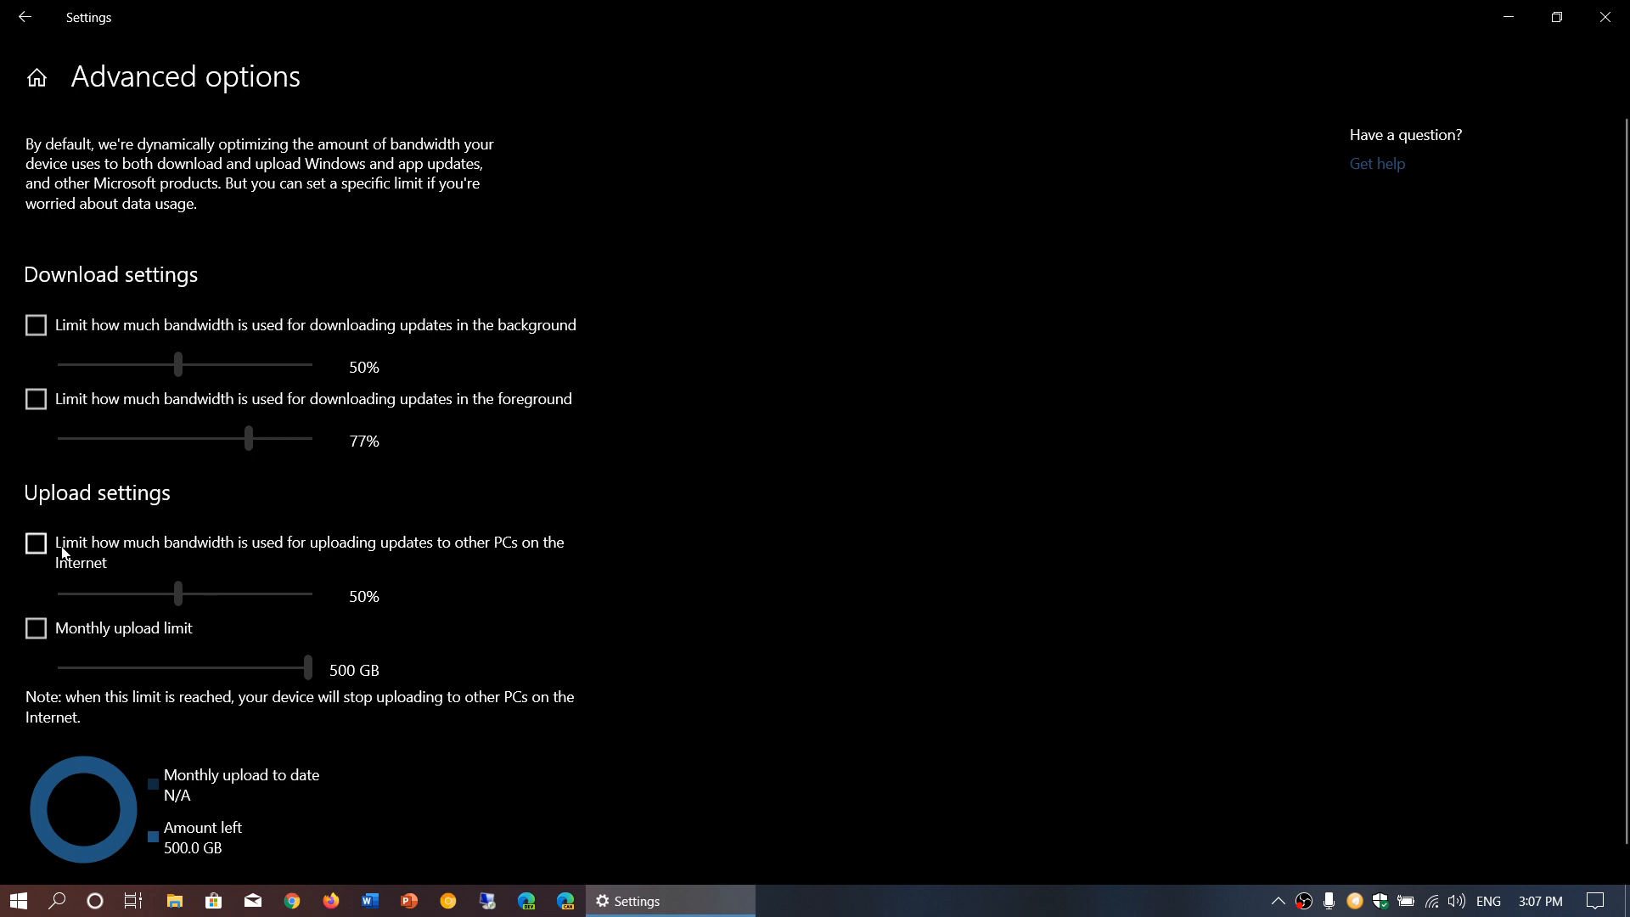
pyautogui.moveTo(577, 577)
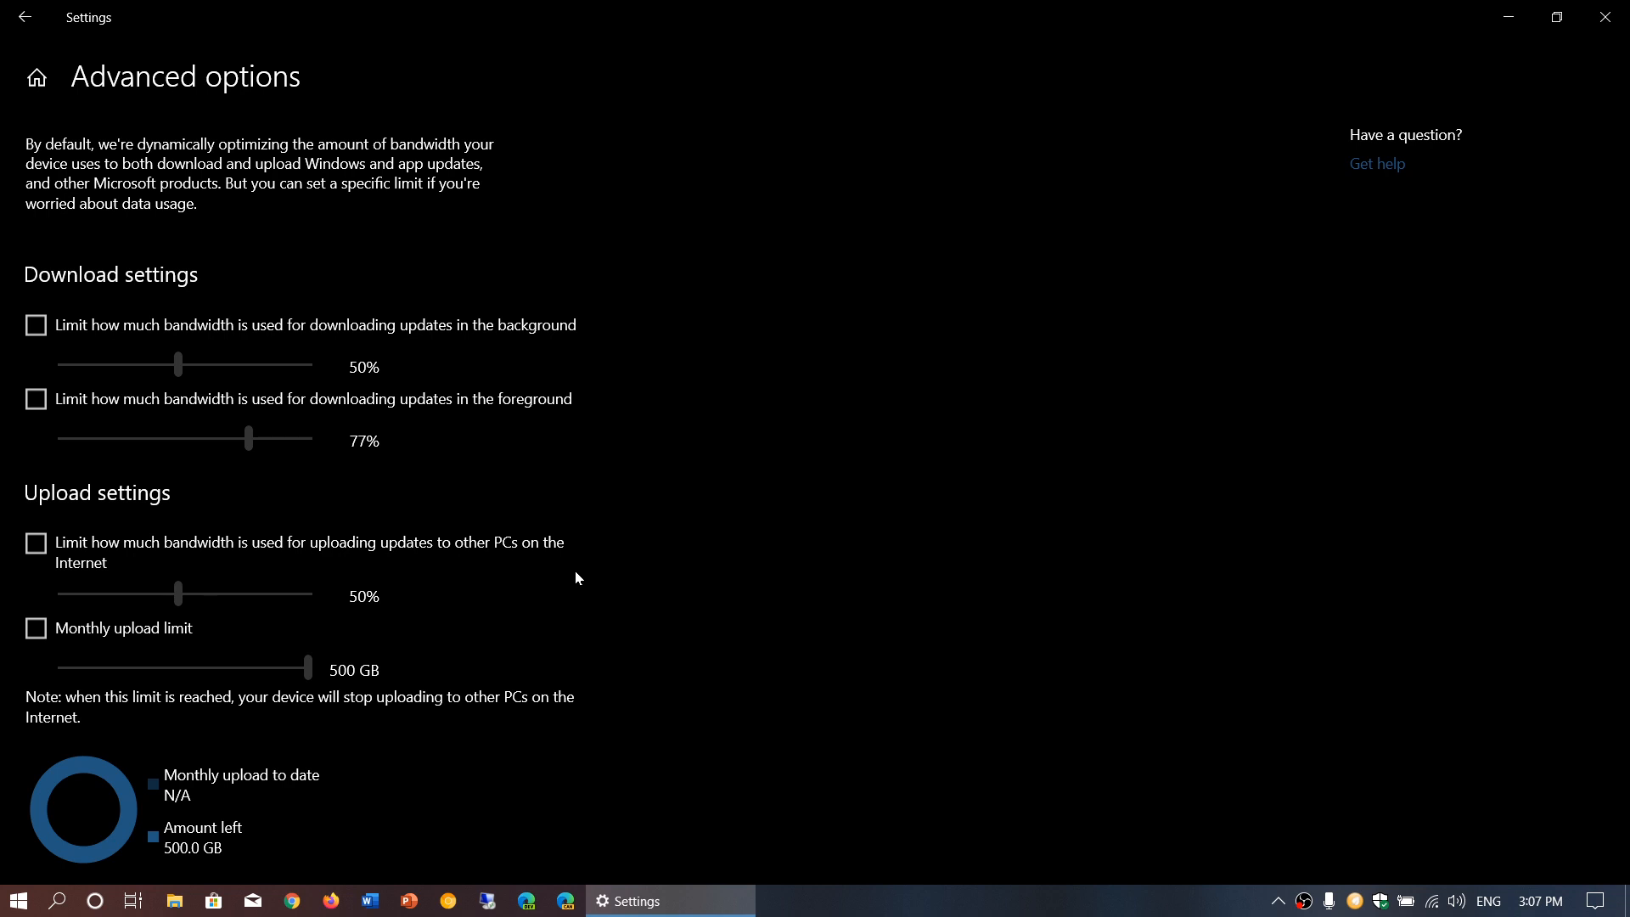
# - Go back to the Delivery Optimization page
pyautogui.click(25, 17)
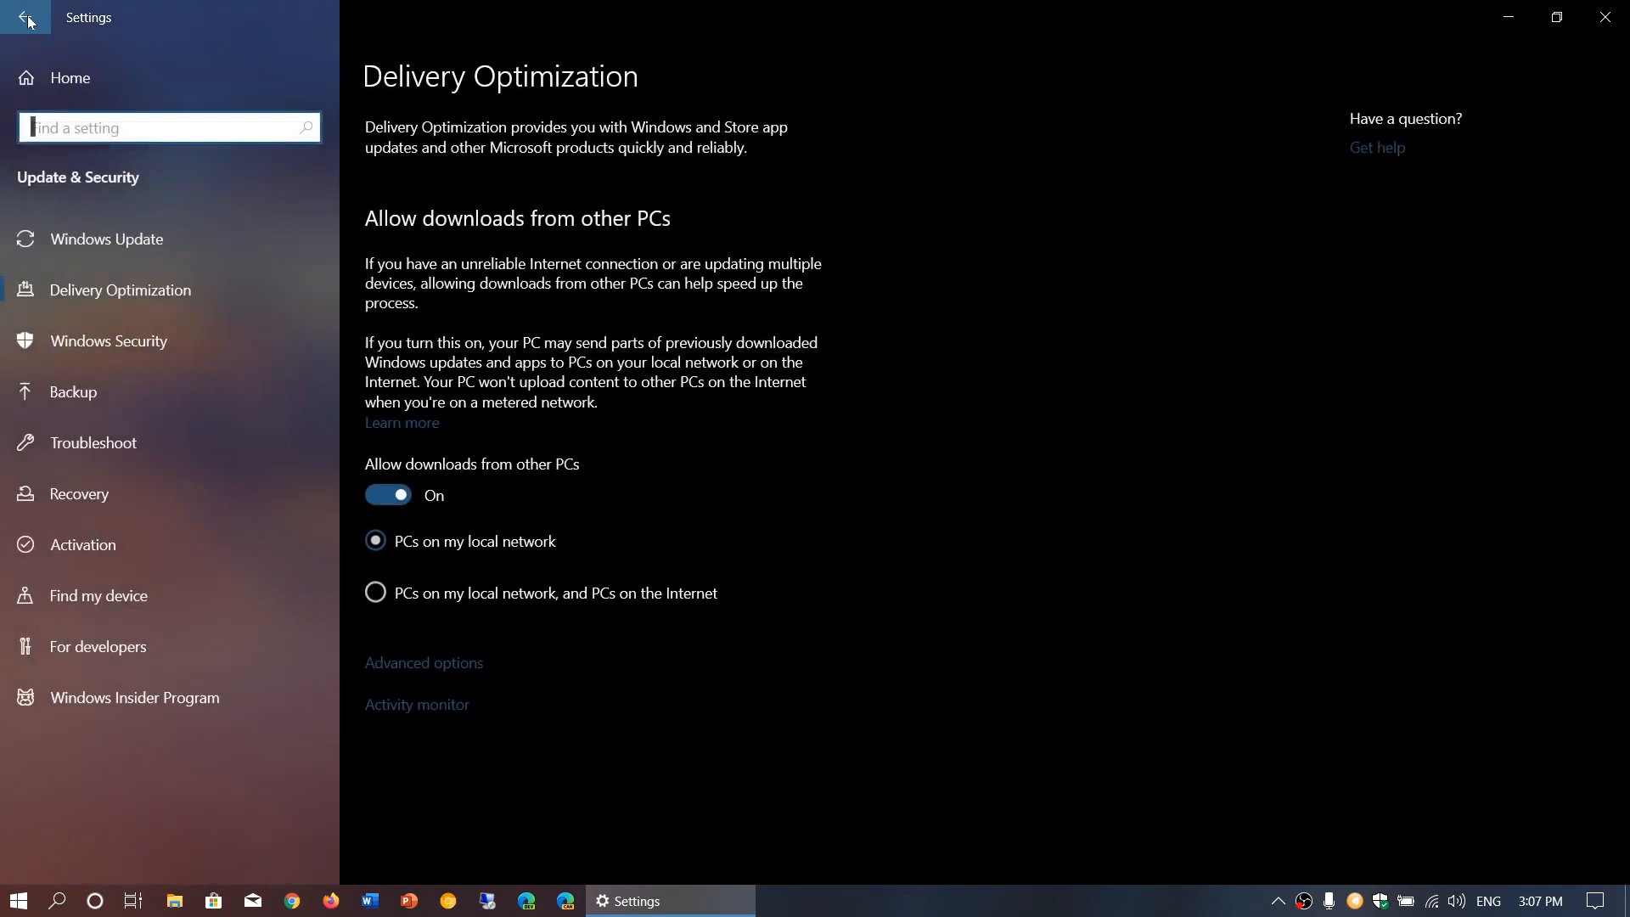
pyautogui.moveTo(387, 608)
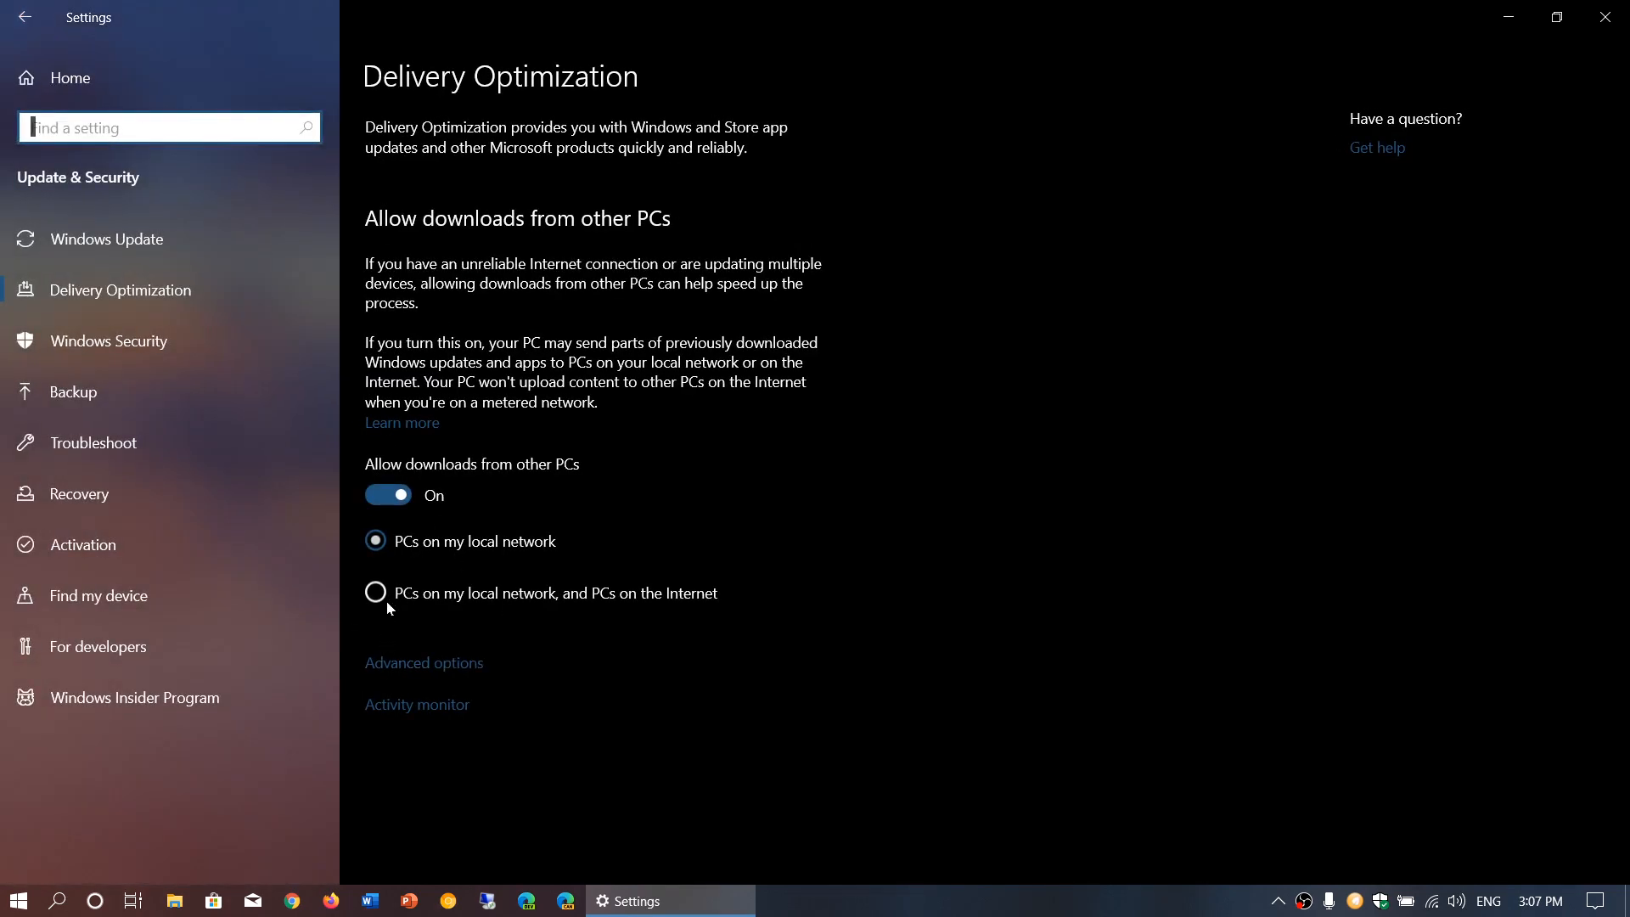
pyautogui.moveTo(578, 596)
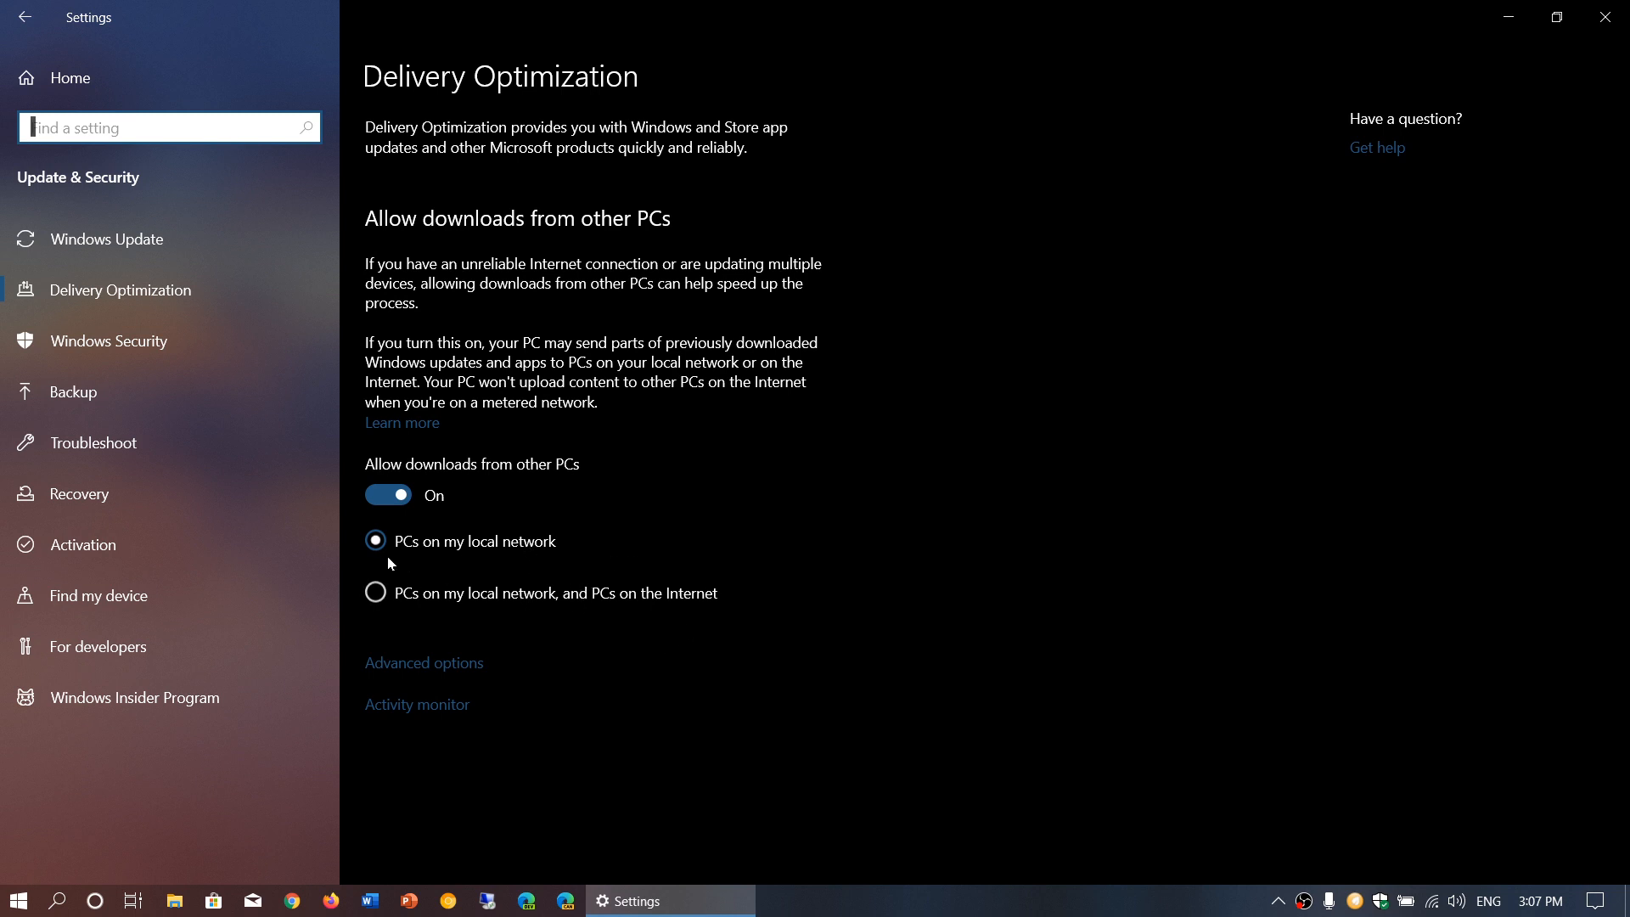
pyautogui.moveTo(61, 25)
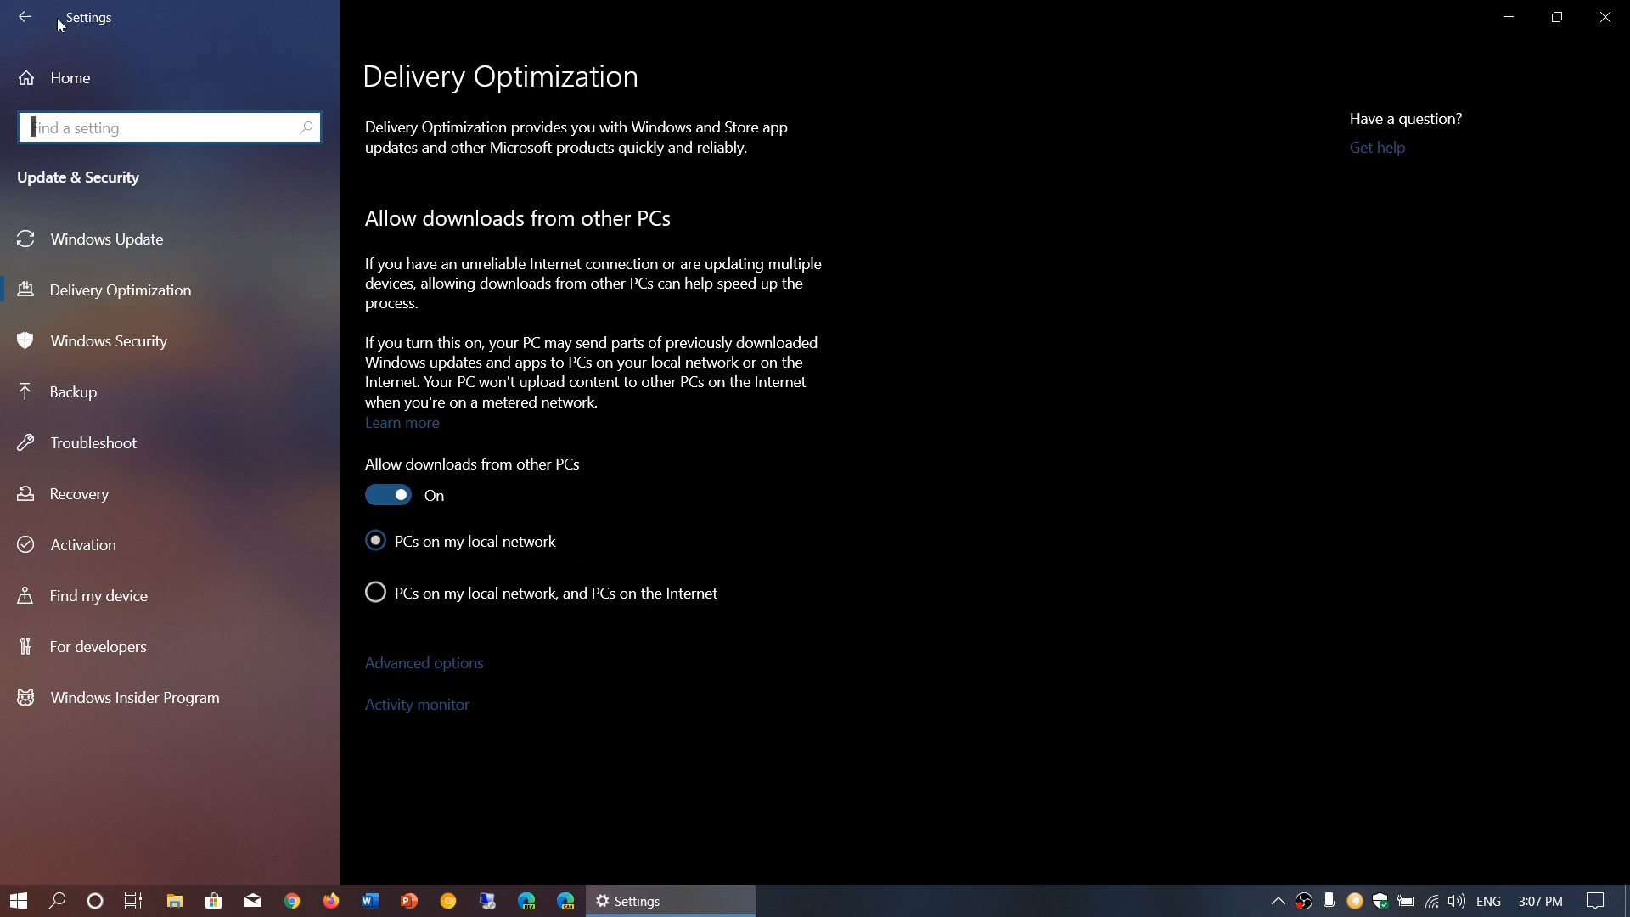
pyautogui.moveTo(423, 663)
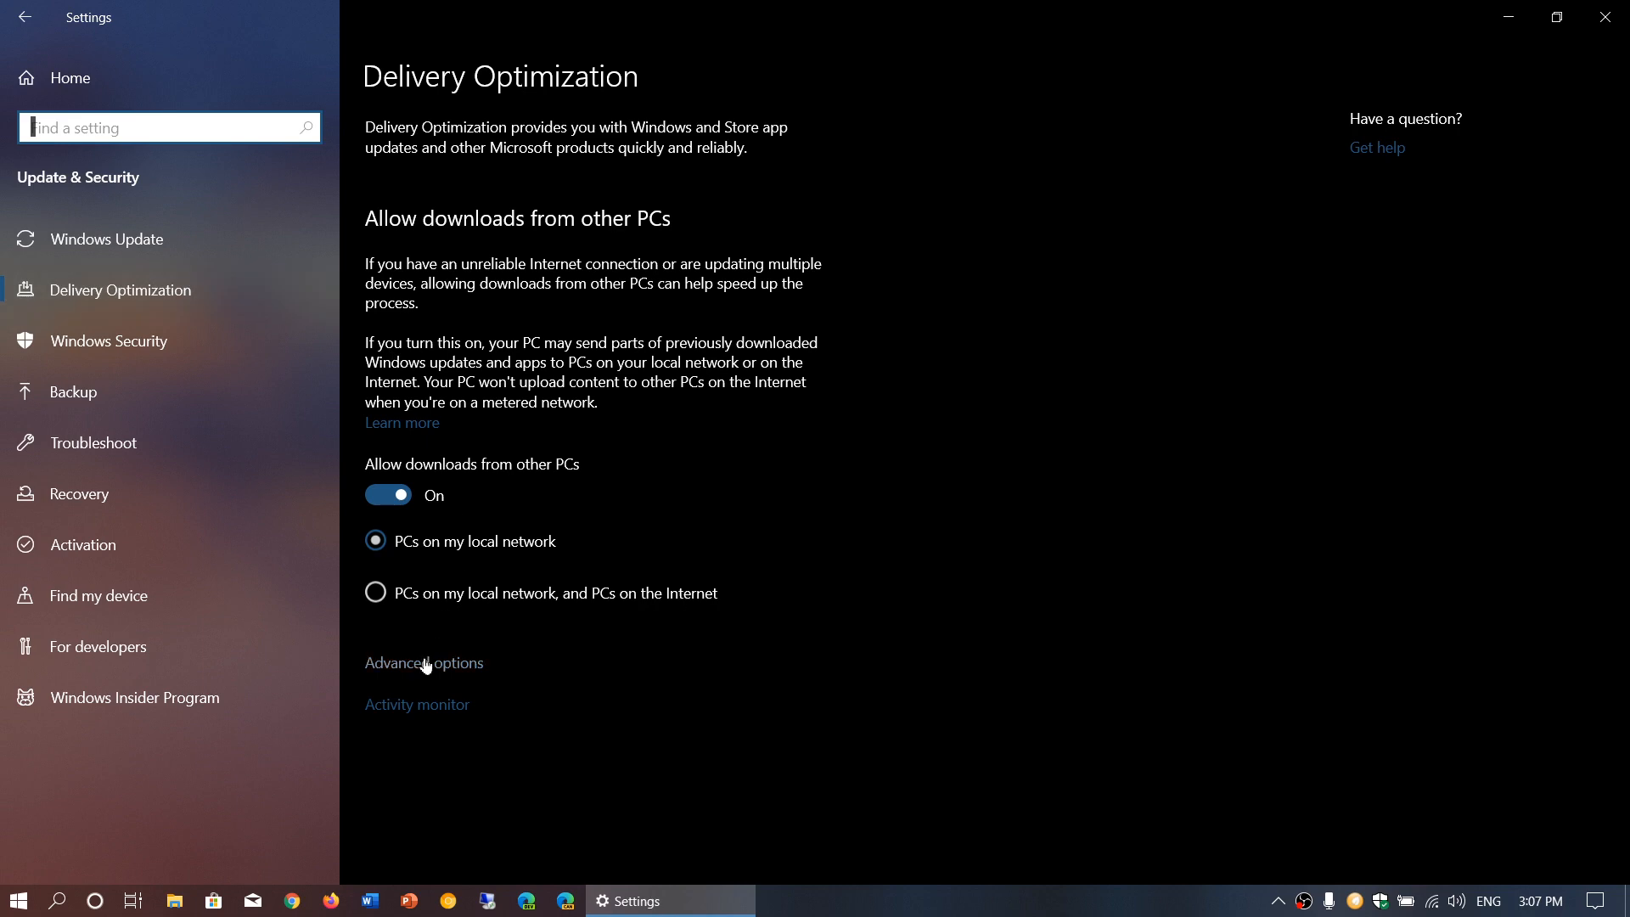
# - Reopen Advanced options and toggle the monthly upload limit on then off again
pyautogui.click(423, 663)
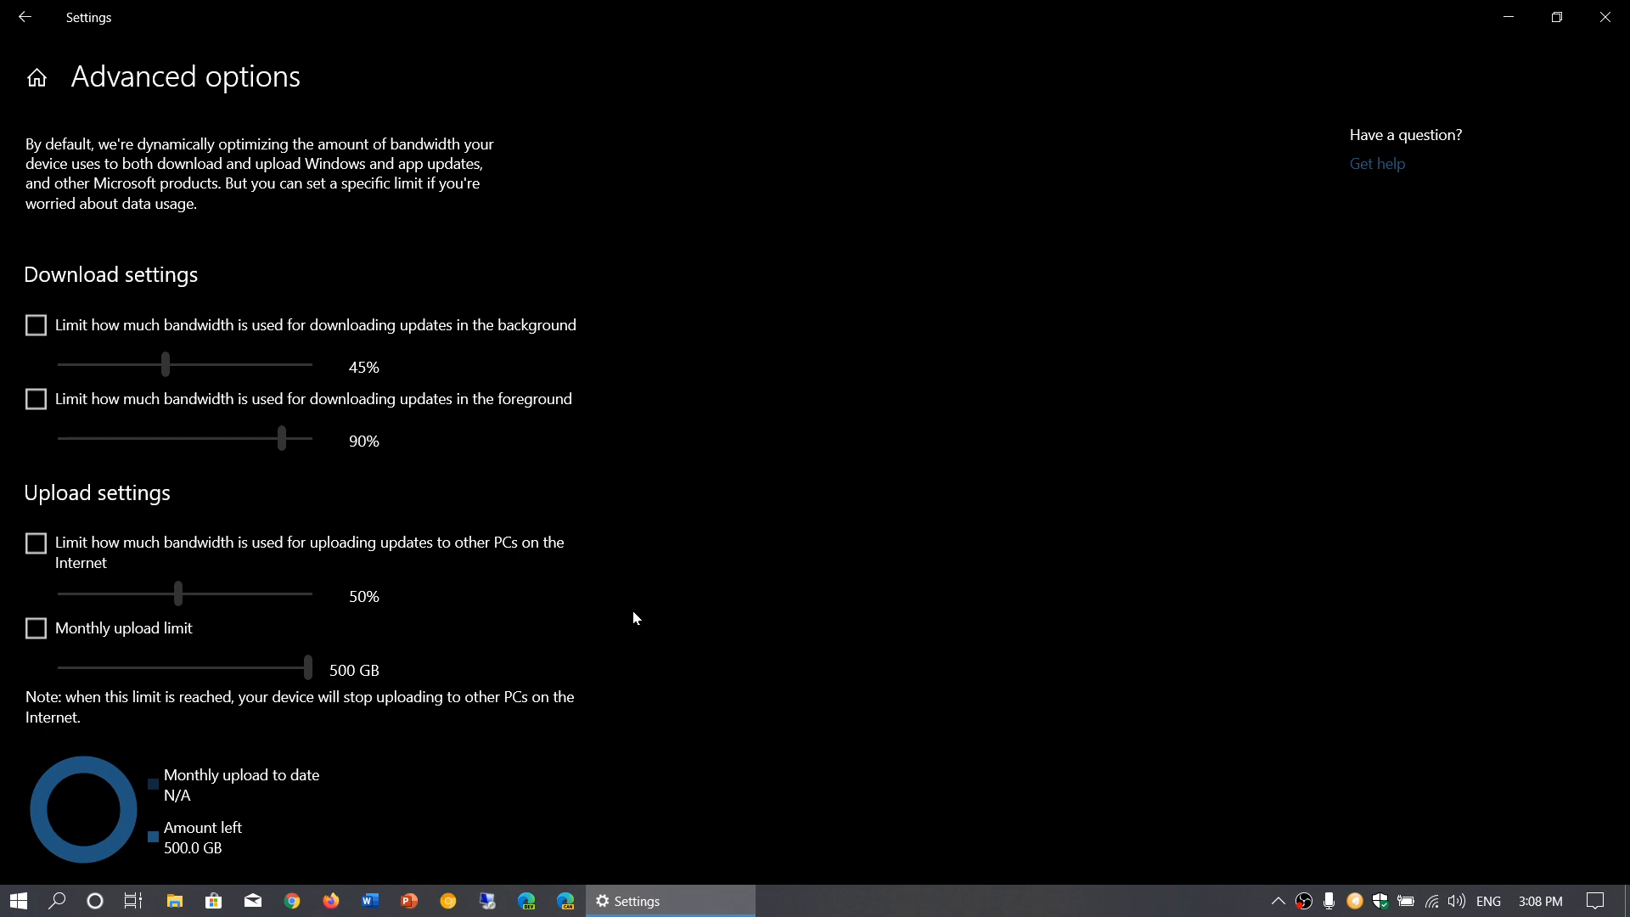
pyautogui.moveTo(208, 696)
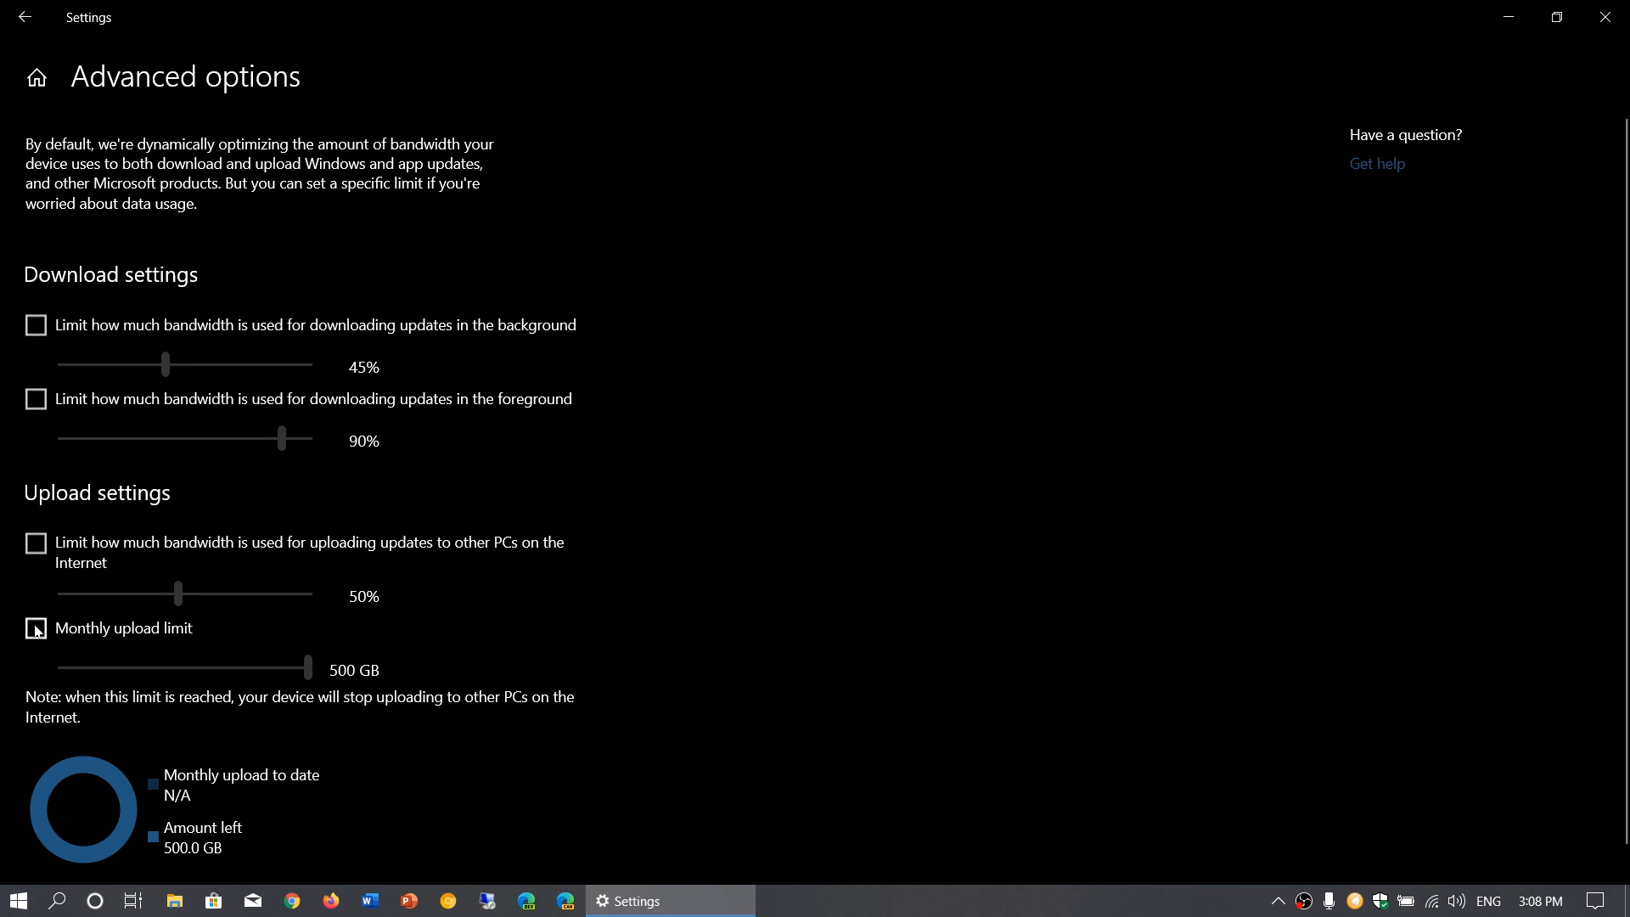
pyautogui.click(36, 630)
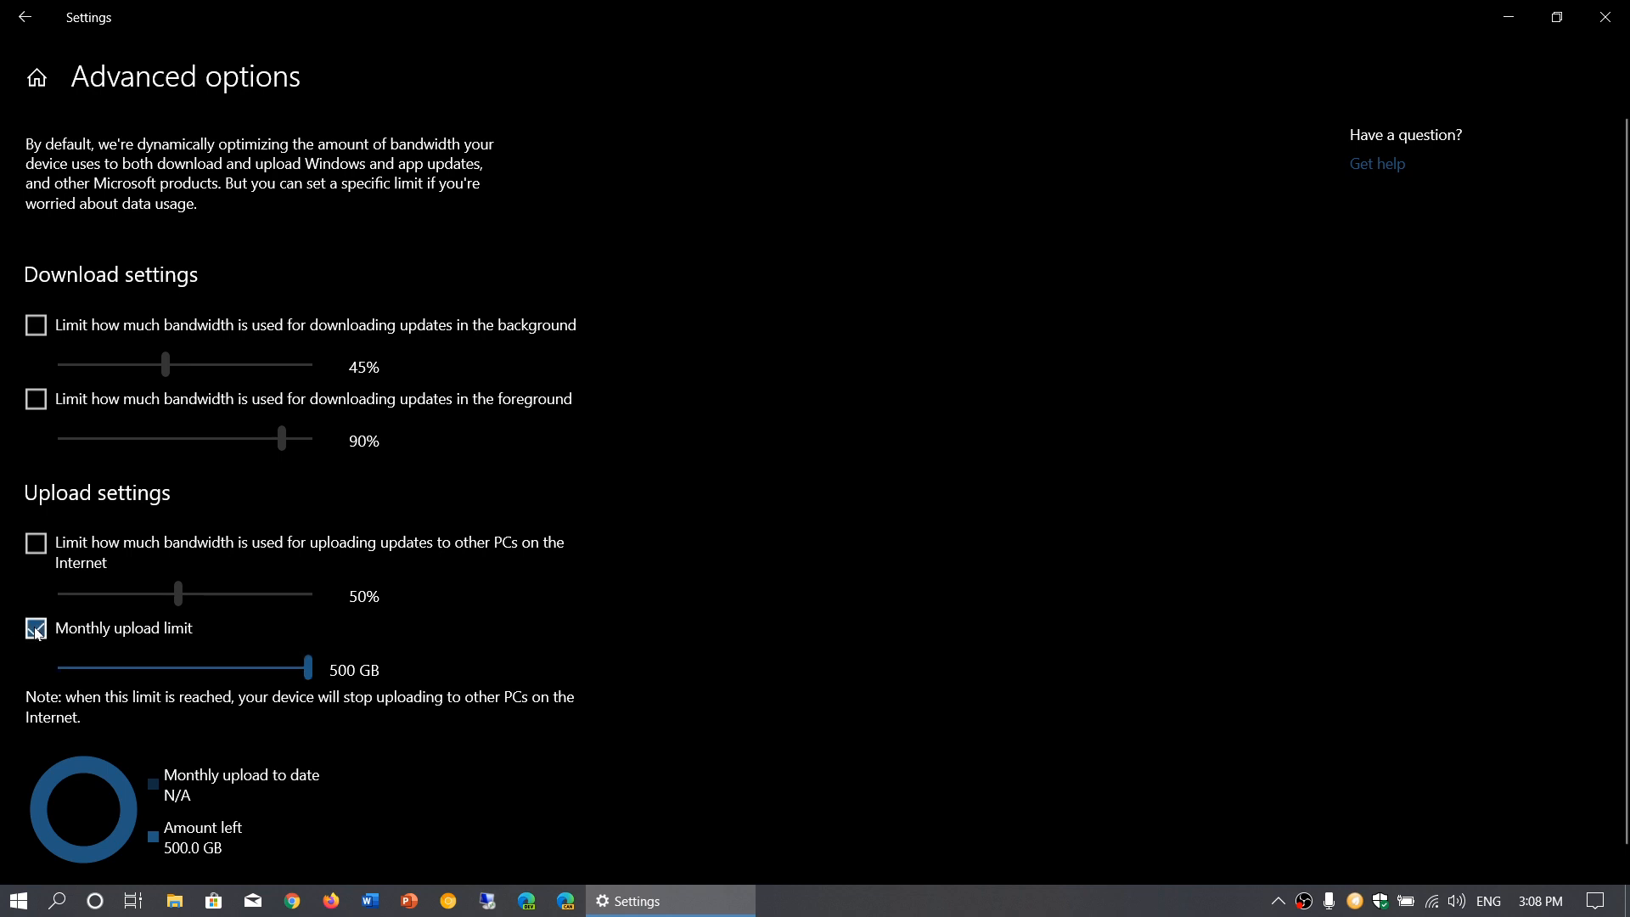
pyautogui.click(35, 629)
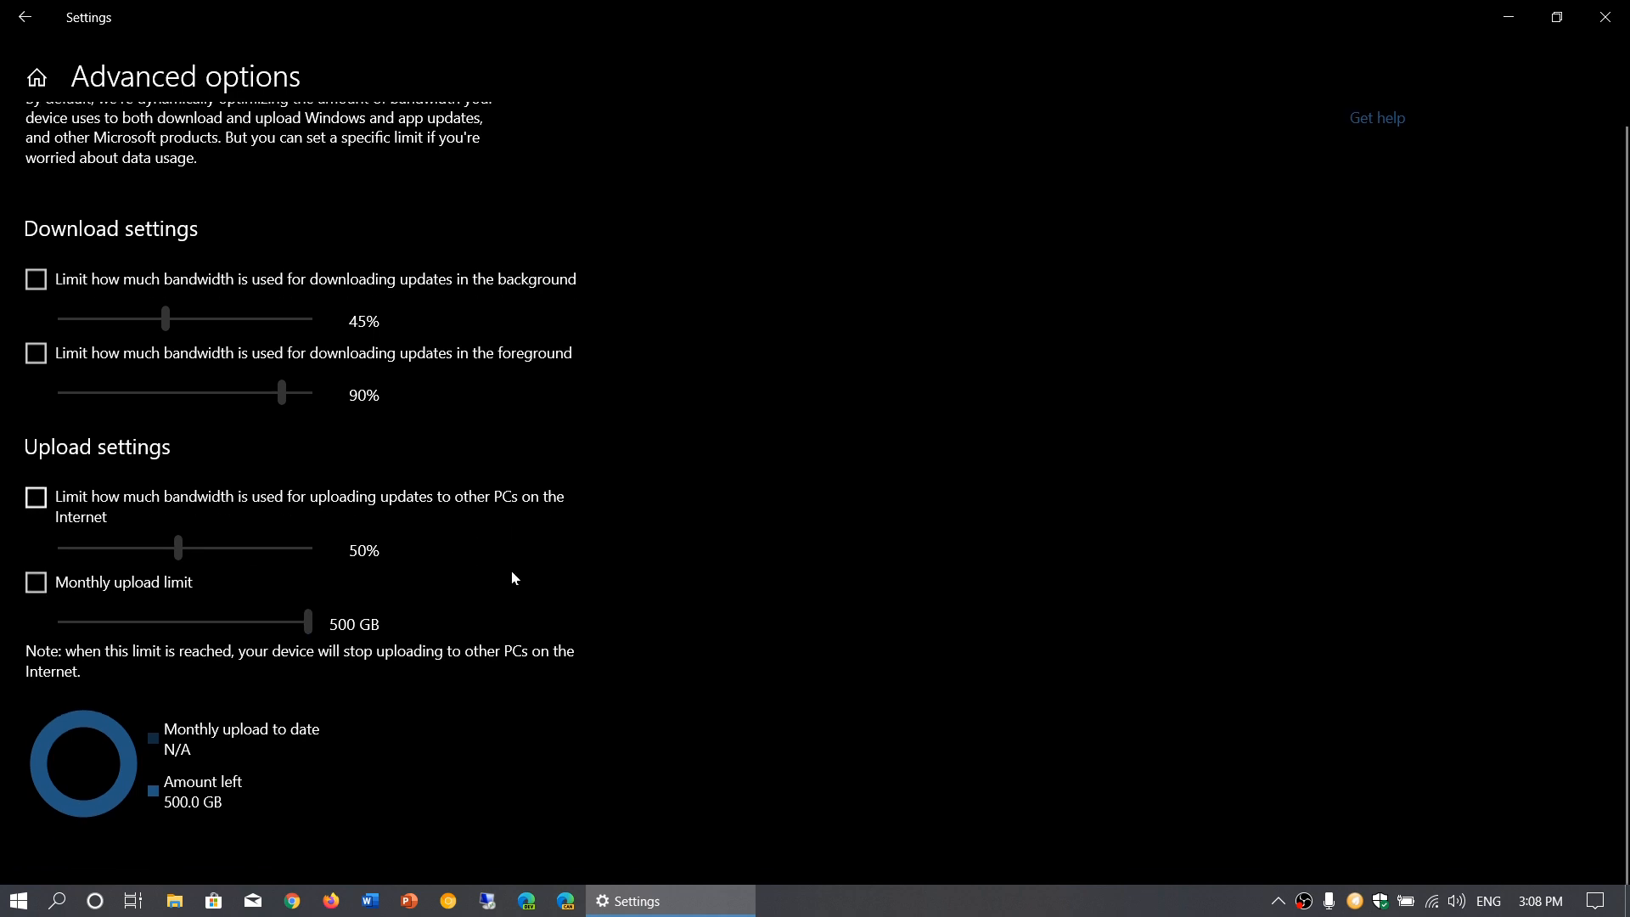
pyautogui.scroll(3)
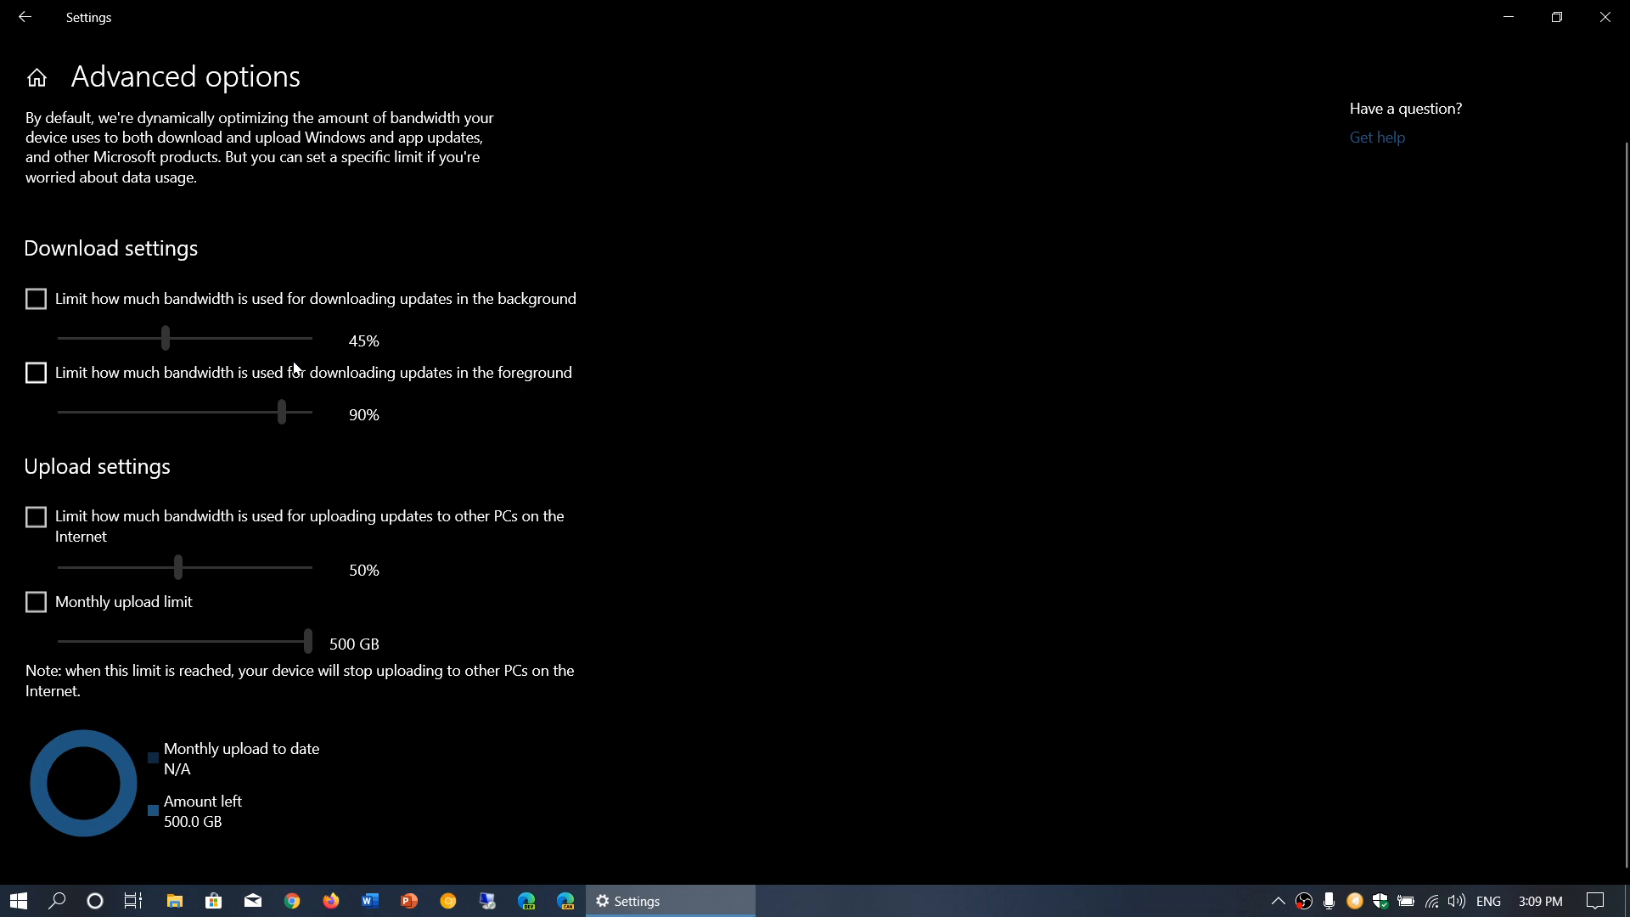
pyautogui.moveTo(232, 167)
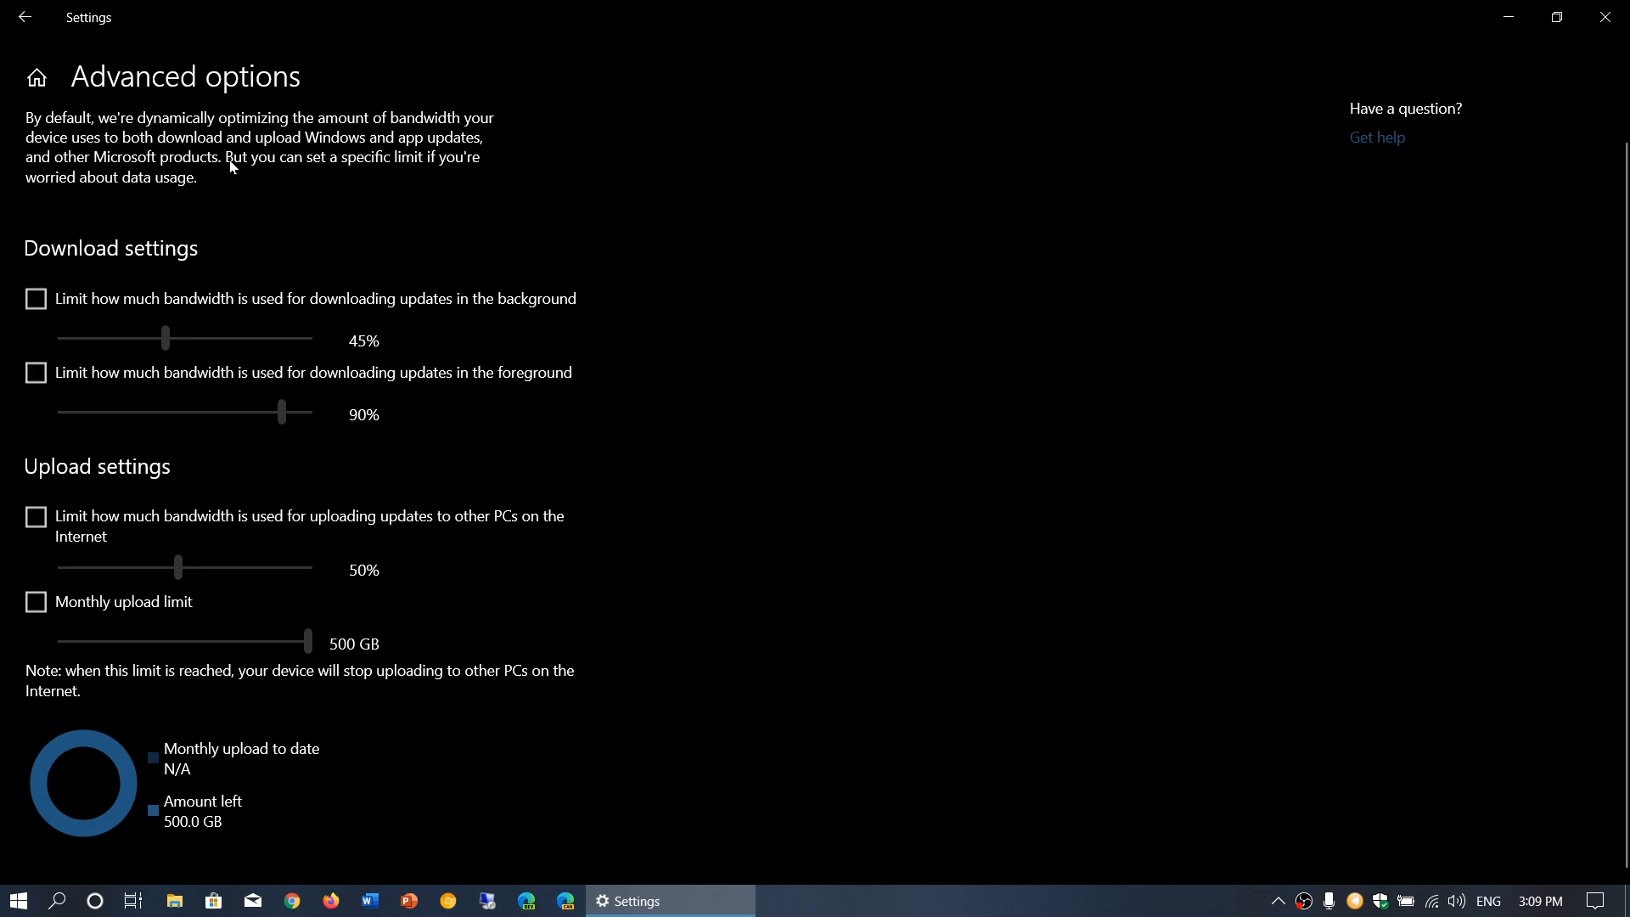
pyautogui.moveTo(739, 510)
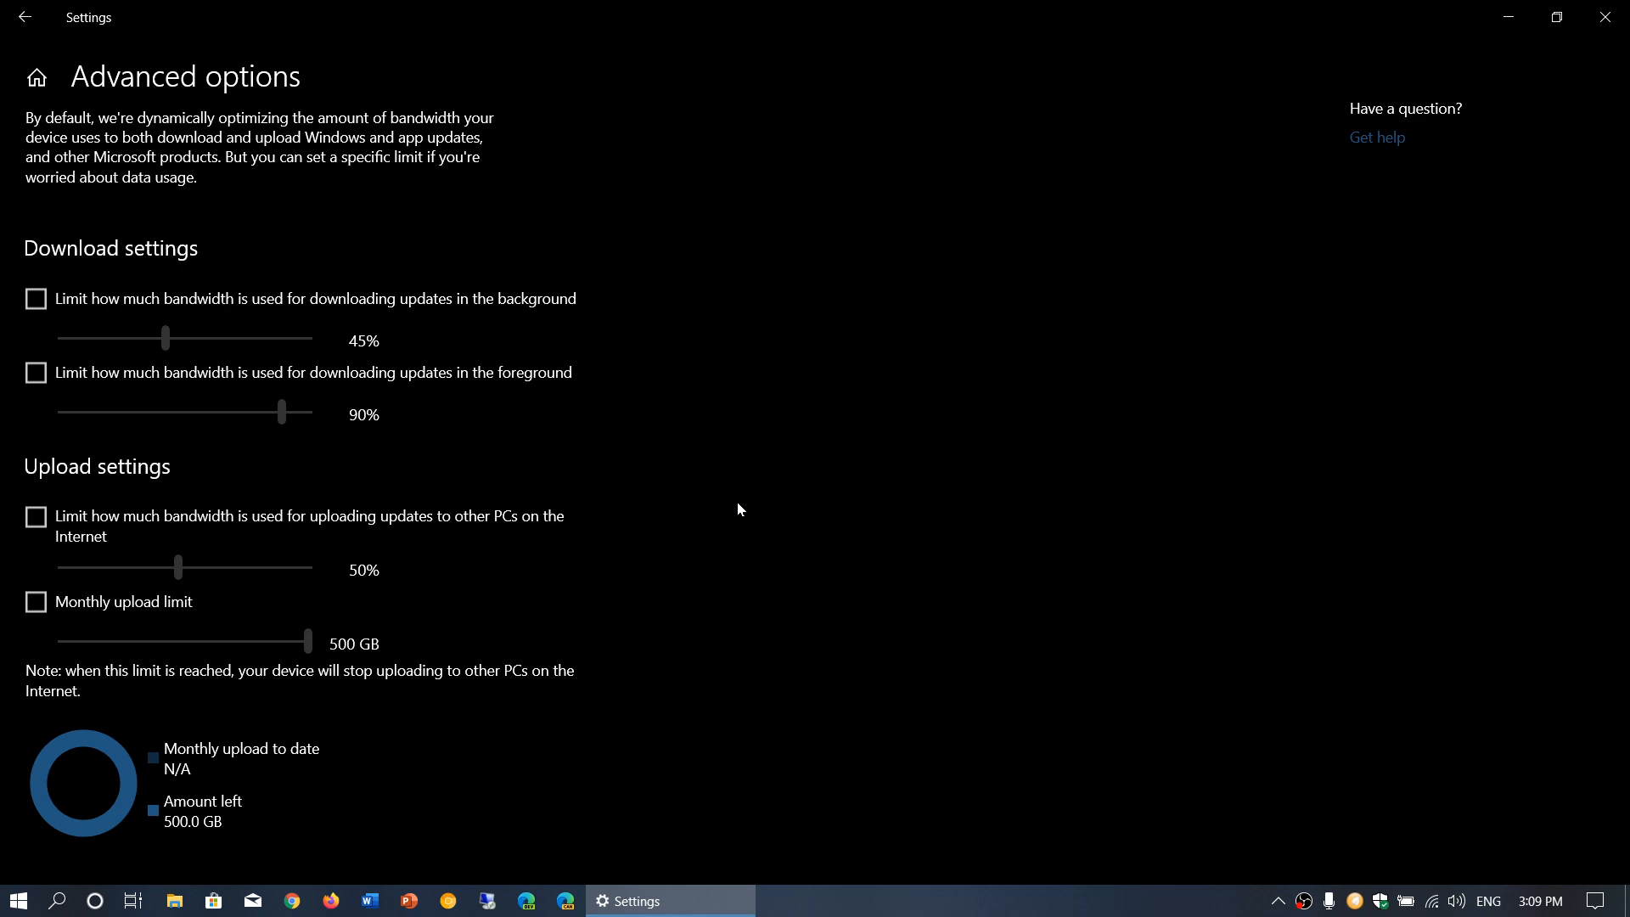
pyautogui.moveTo(1053, 642)
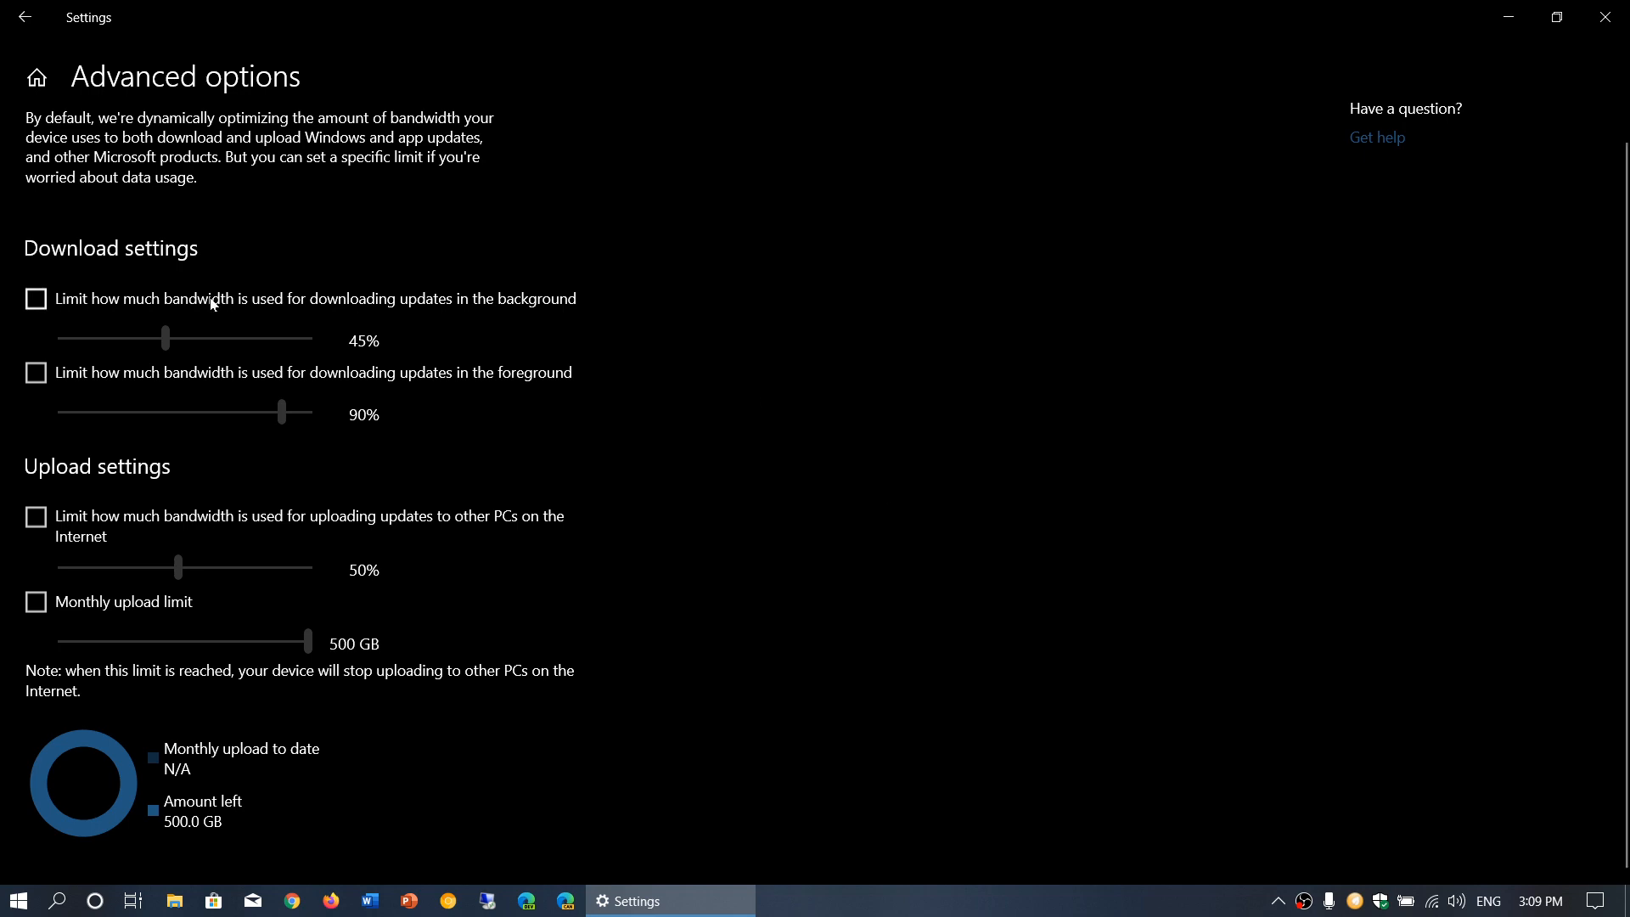
pyautogui.click(26, 17)
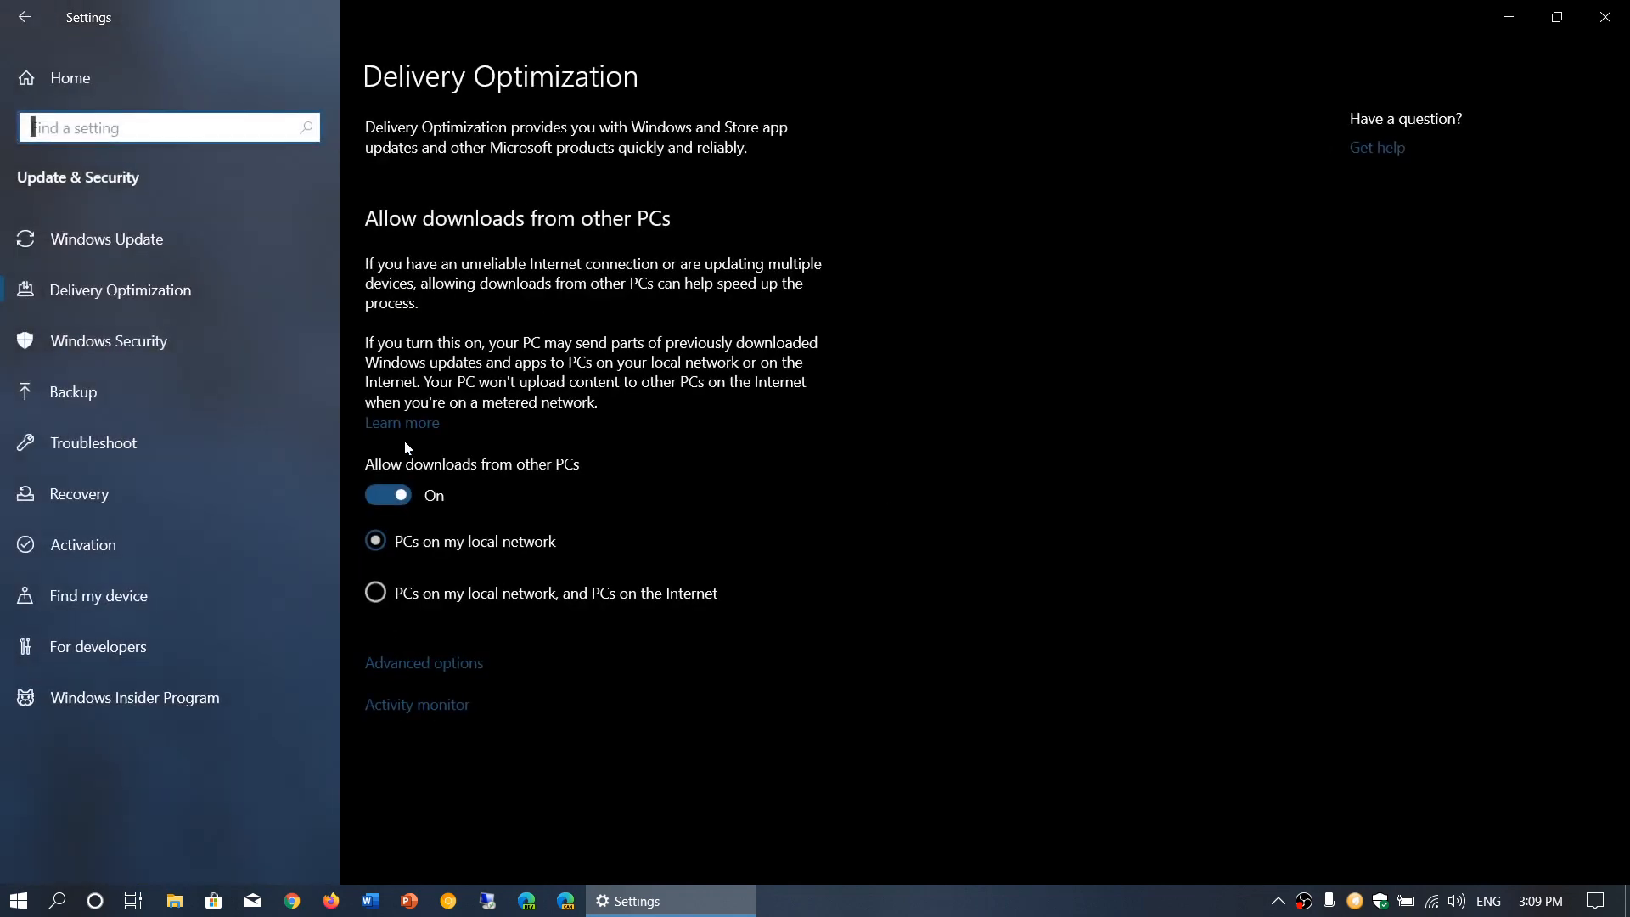
pyautogui.moveTo(690, 608)
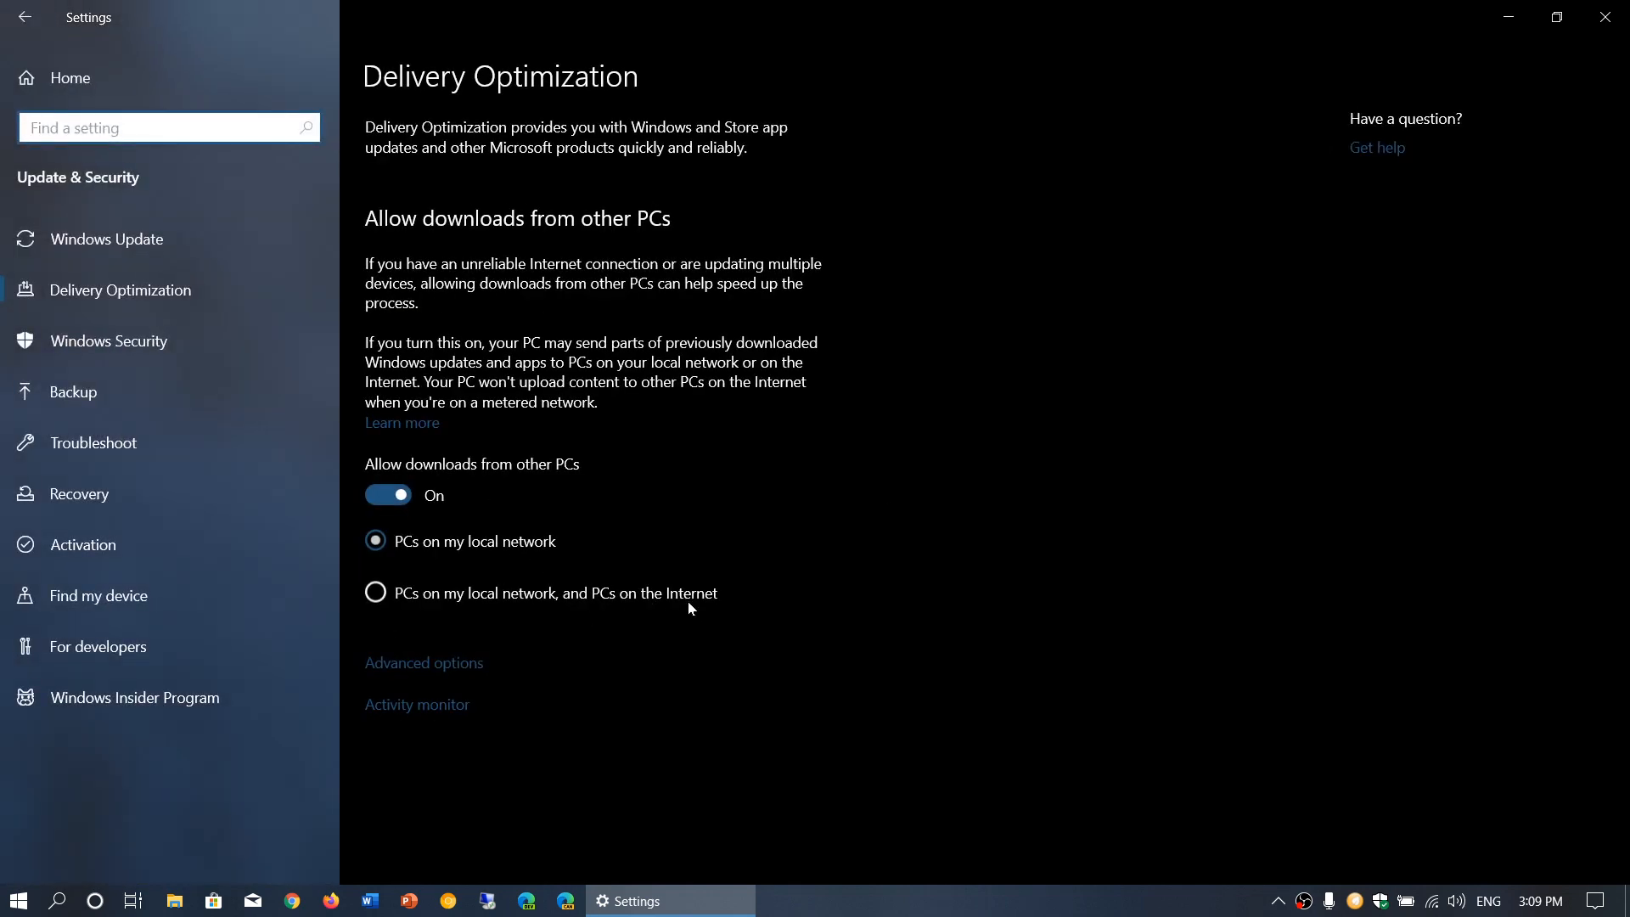
pyautogui.moveTo(358, 295)
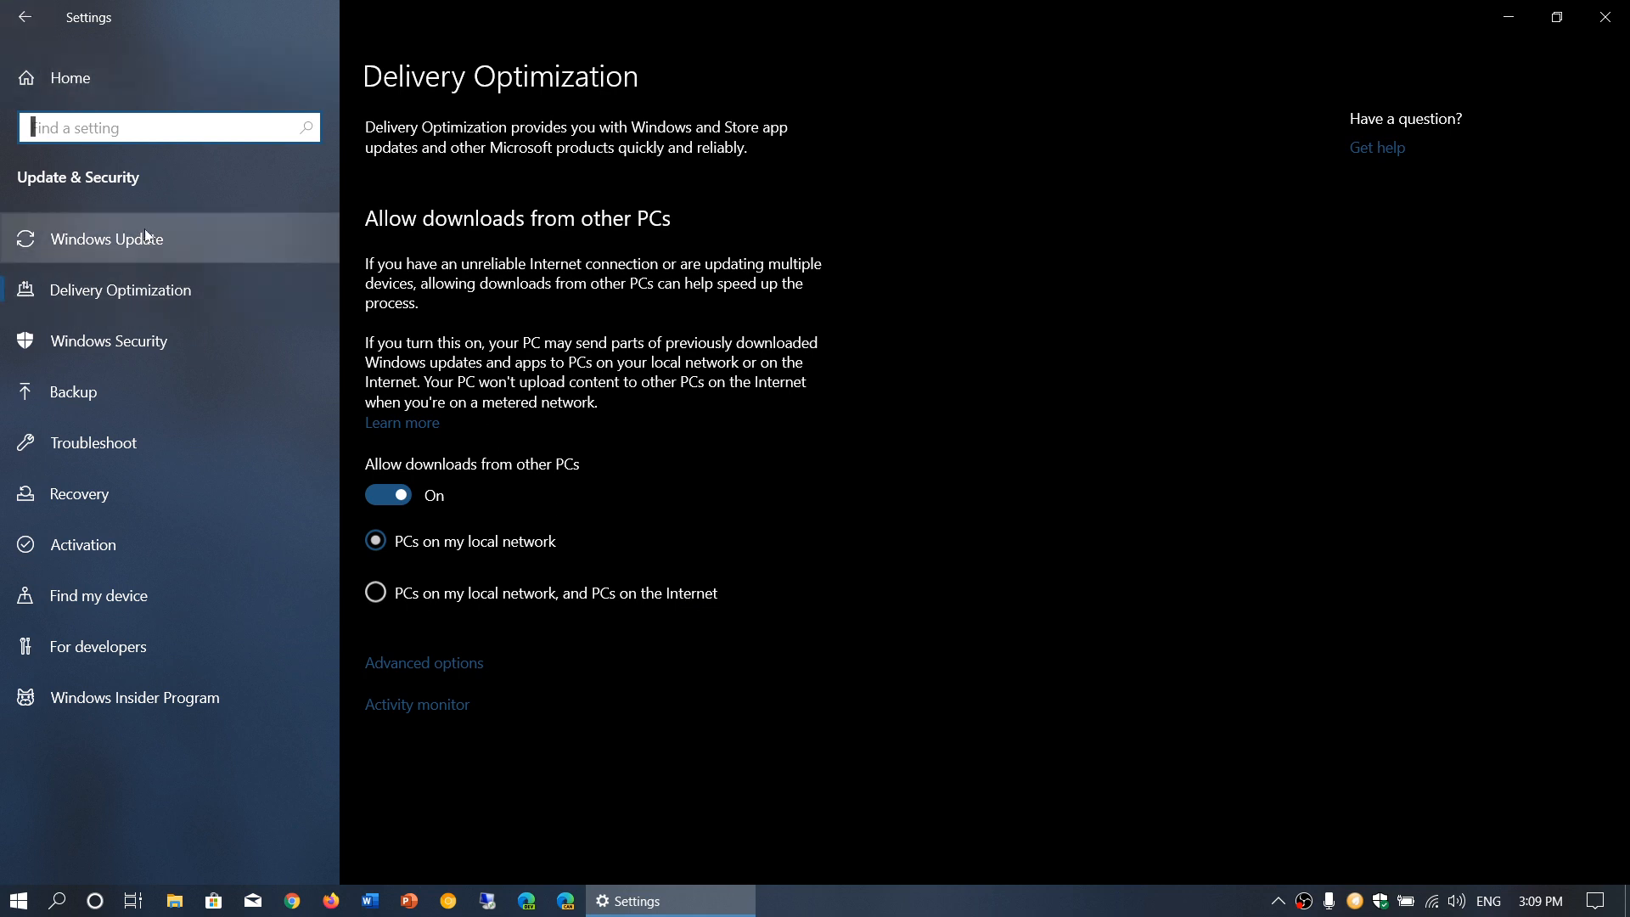
pyautogui.moveTo(423, 663)
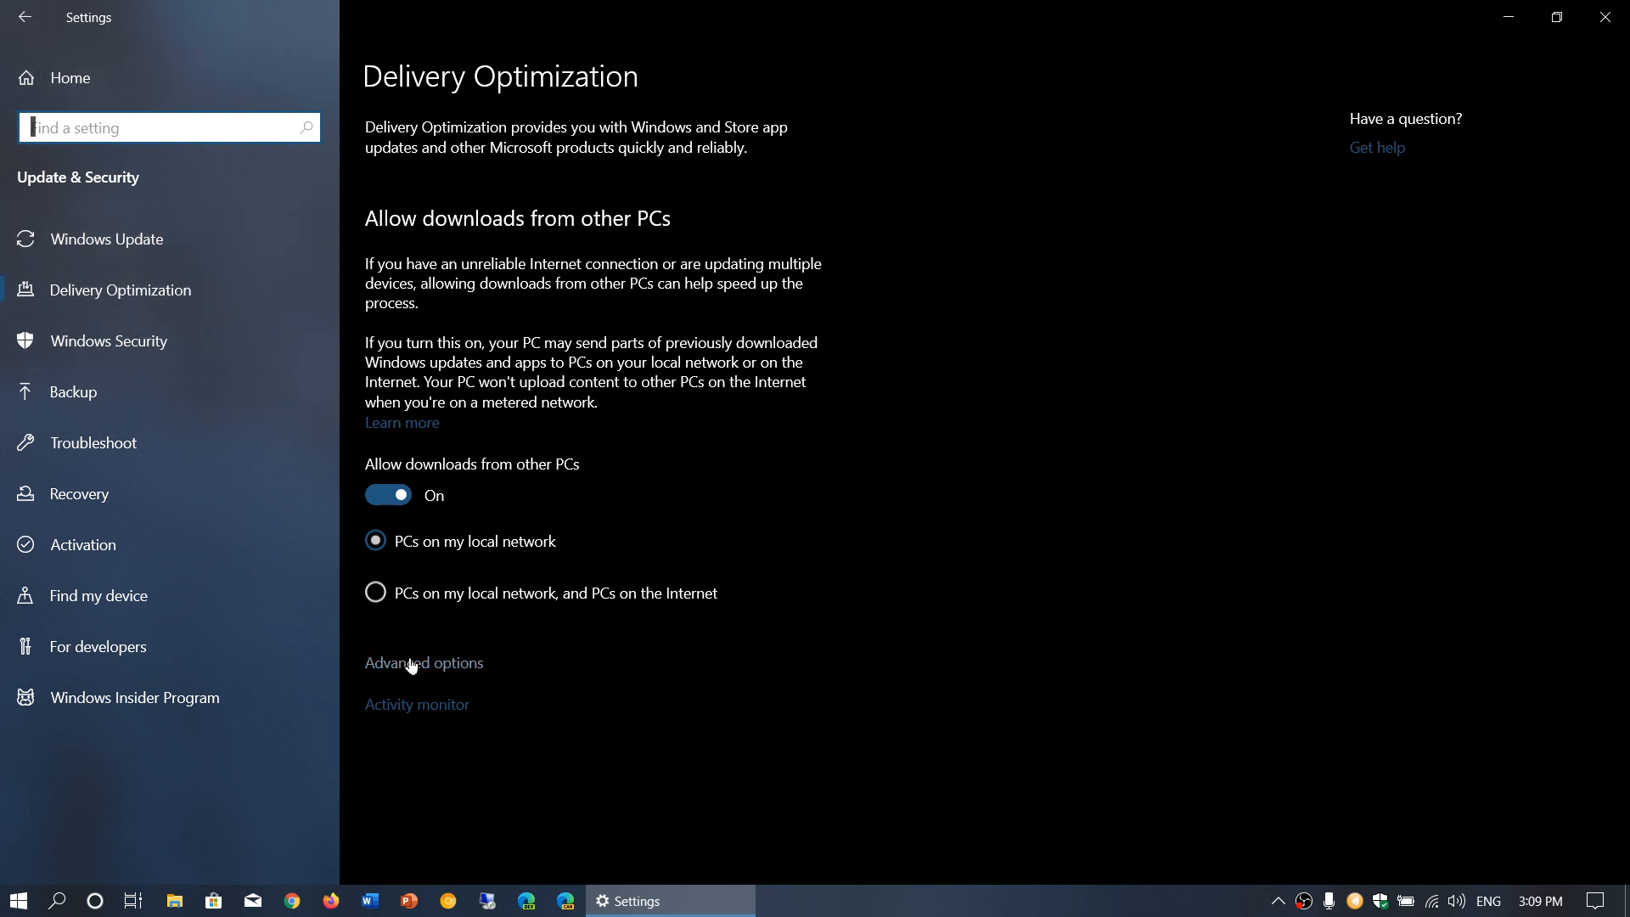
pyautogui.click(423, 663)
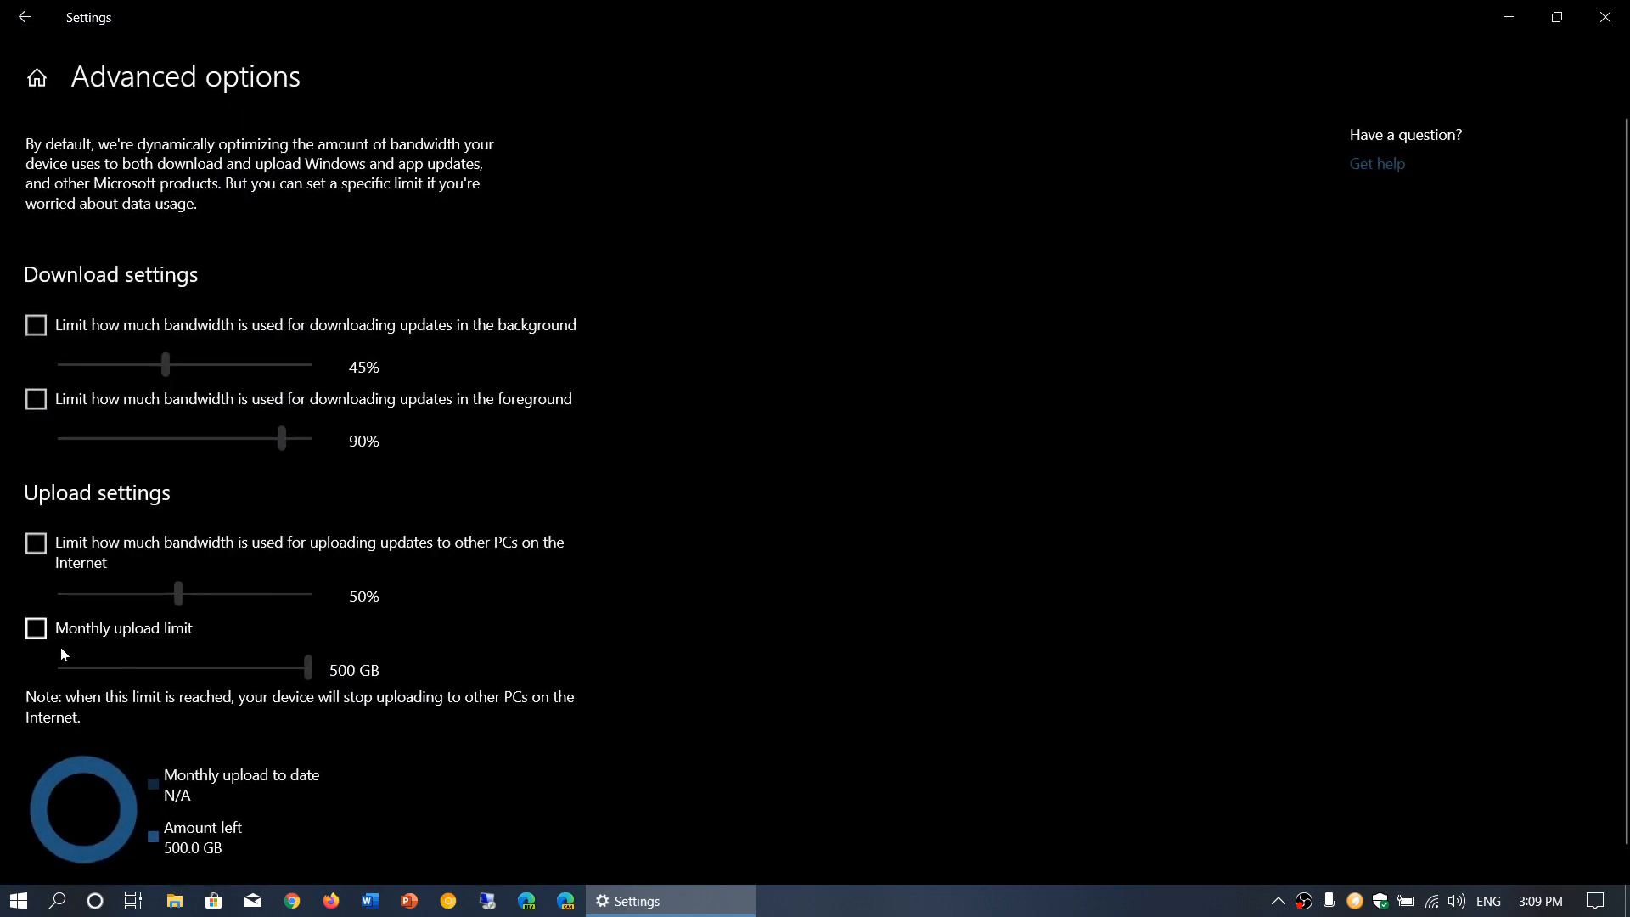
pyautogui.moveTo(868, 609)
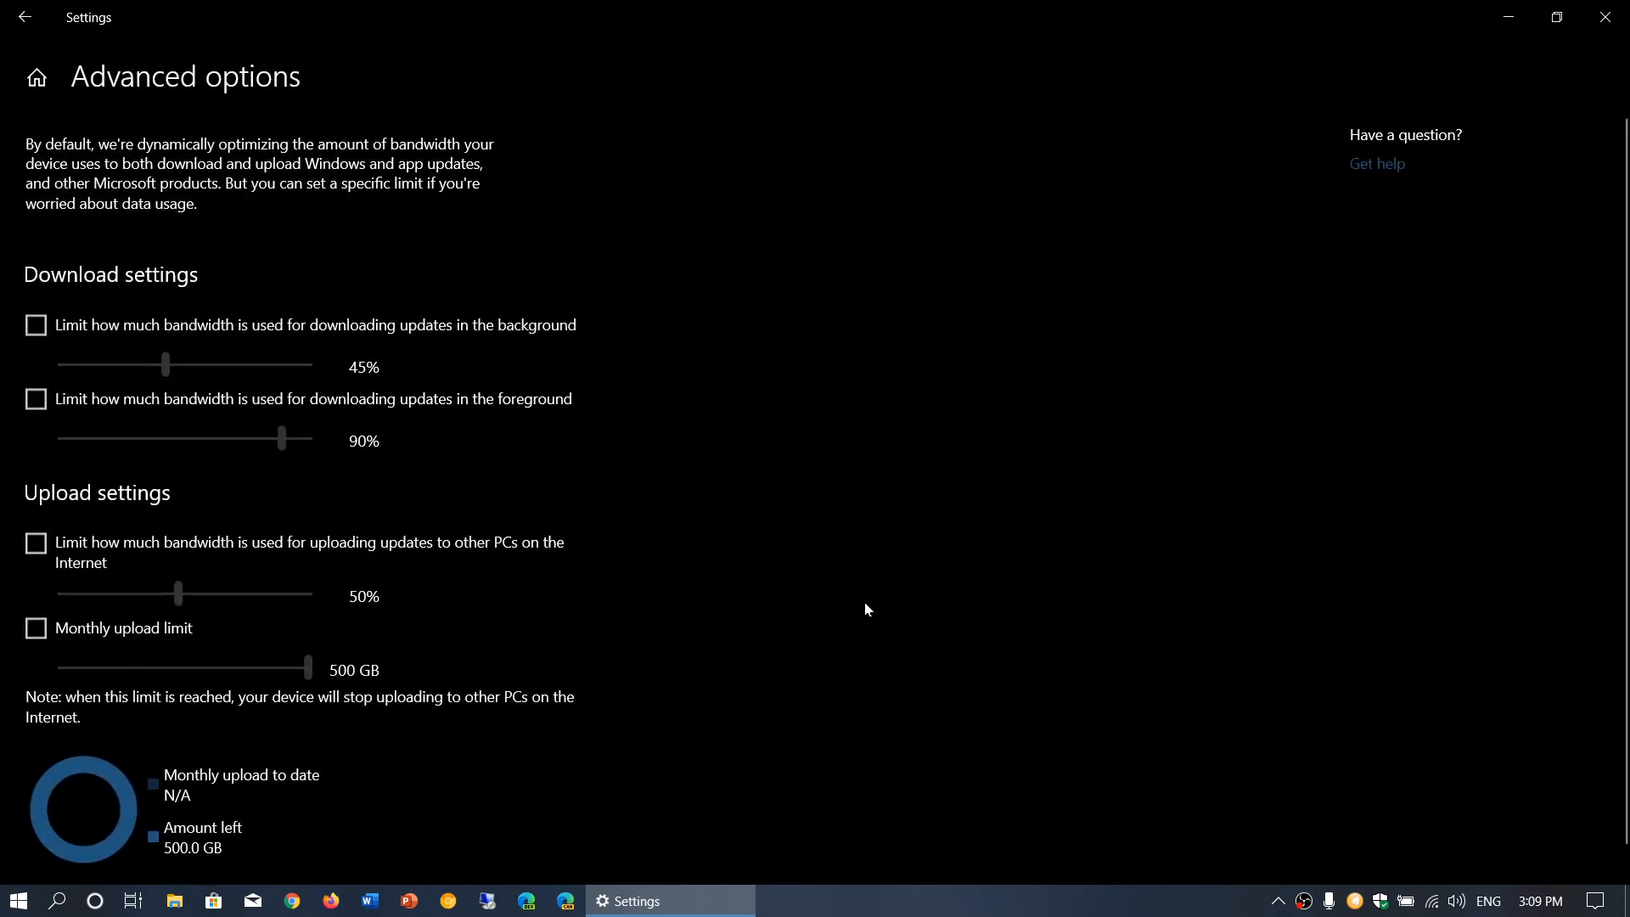